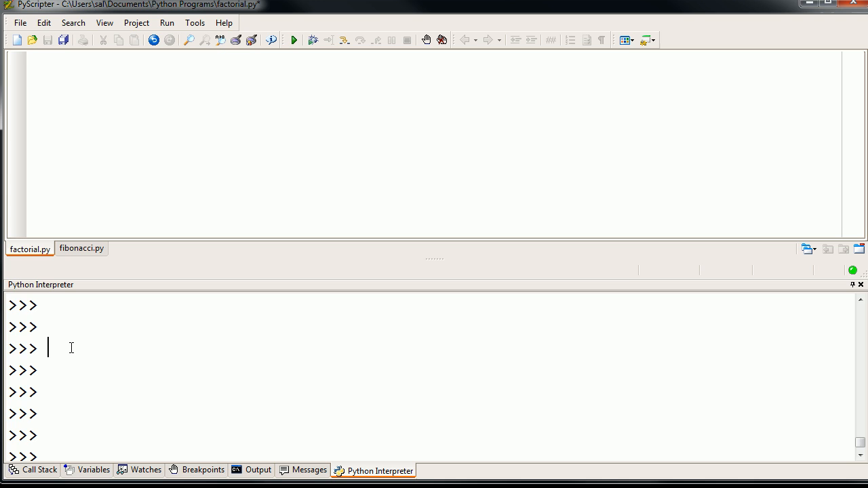
# Jot down the factorial examples 1!, 2! = 2*1 and 3! = 3*2*1 as working notes.
pyautogui.write('1')
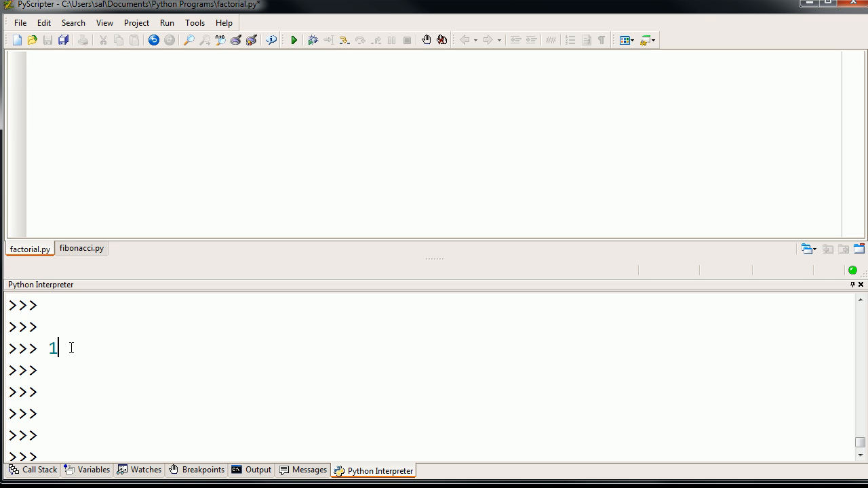
pyautogui.write('!')
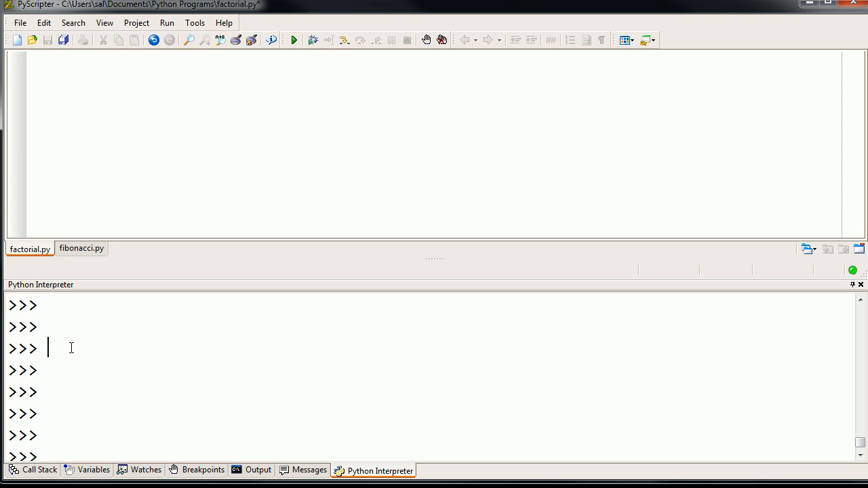
pyautogui.write('2! =')
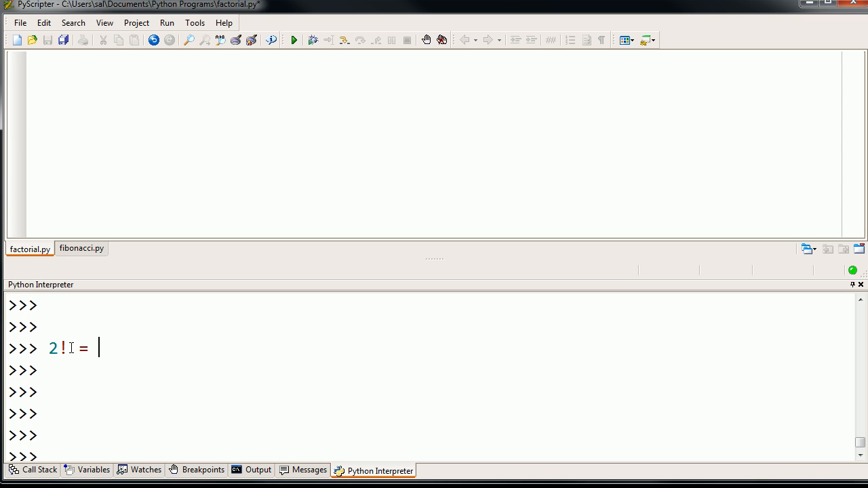
pyautogui.write('2*1')
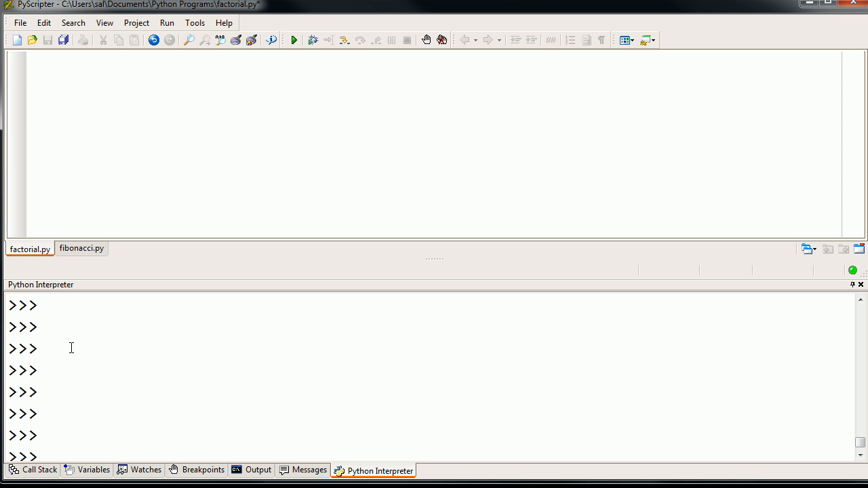
pyautogui.write('3!')
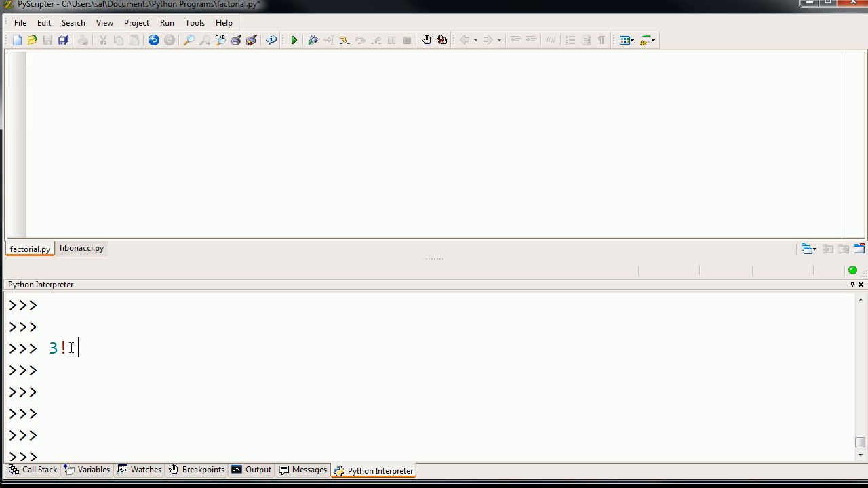
pyautogui.write('=3')
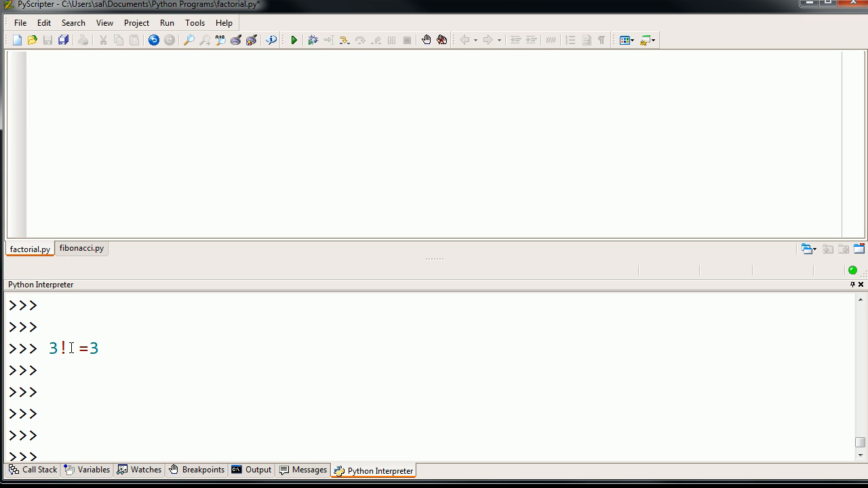
pyautogui.write('*2')
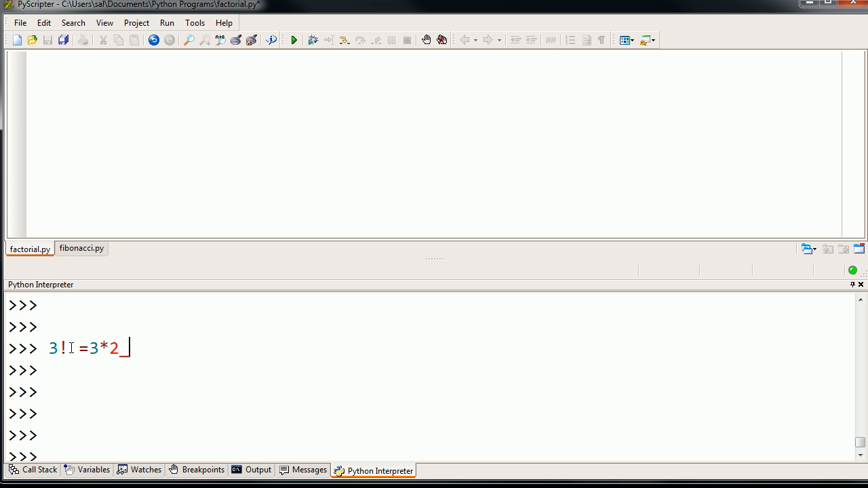
pyautogui.write('*1')
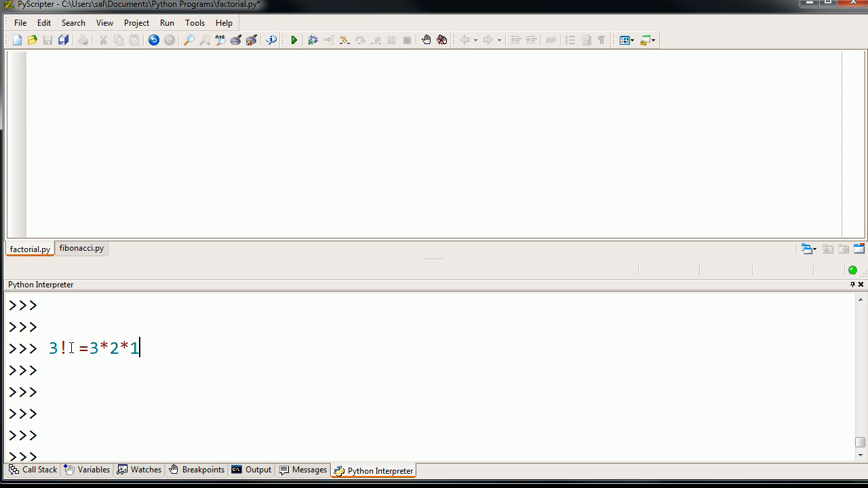
pyautogui.write('=')
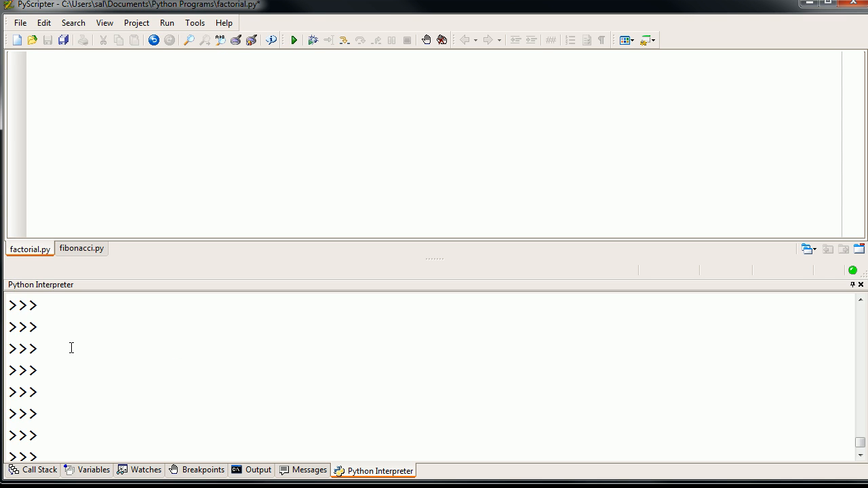
pyautogui.click(47, 348)
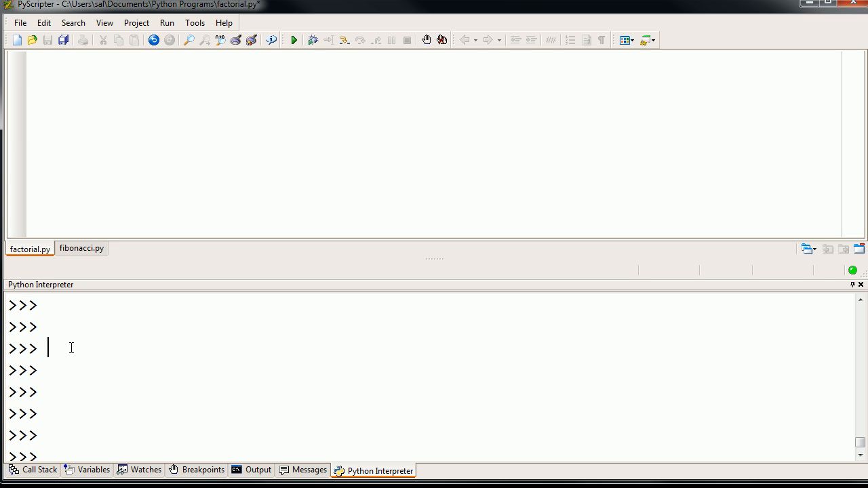
pyautogui.moveTo(105, 146)
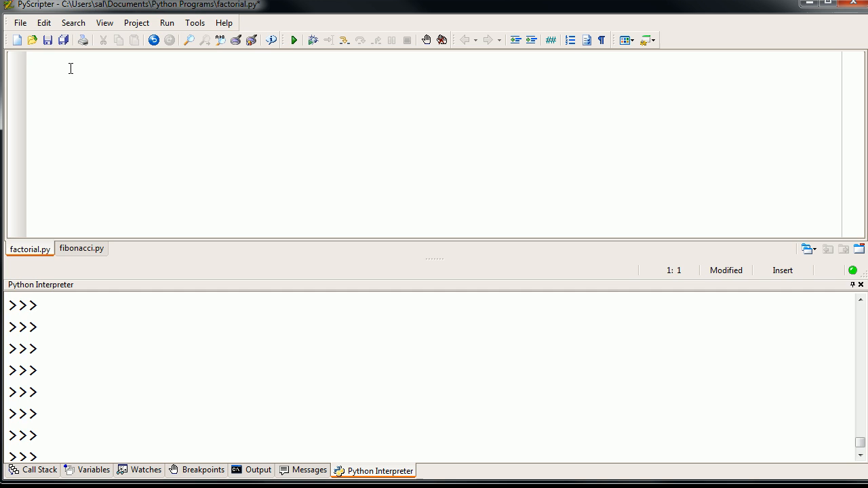
# Write line 1 as number = input("Enter a non-negative integer to take the factorial of: ").
pyautogui.write('number')
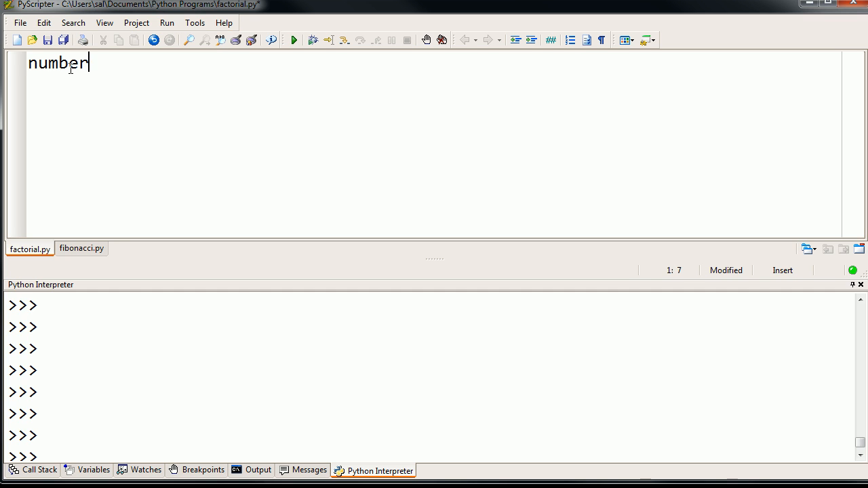
pyautogui.write('=')
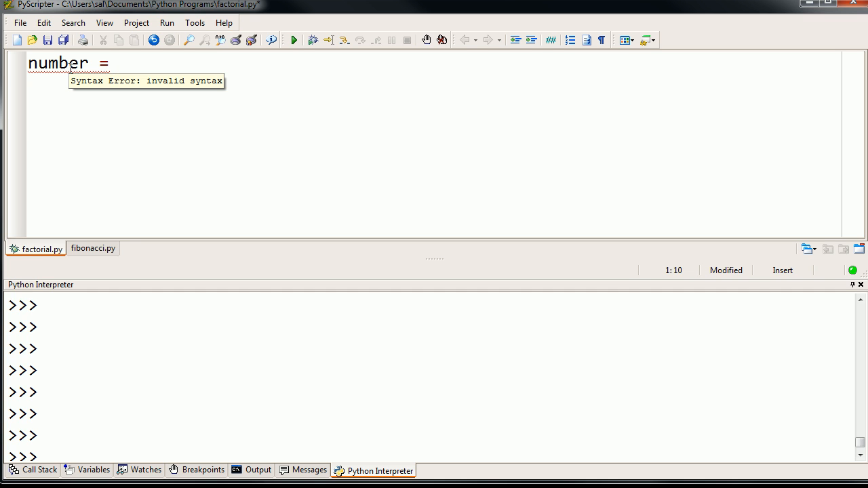
pyautogui.write('input()')
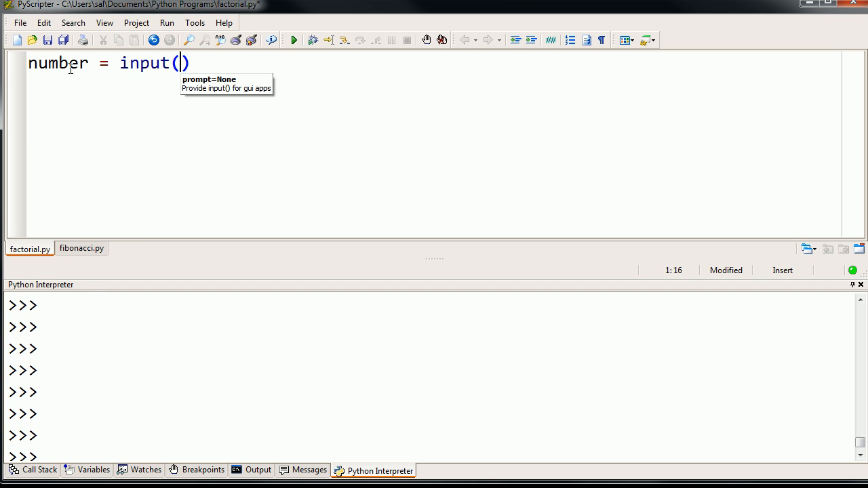
pyautogui.write('""')
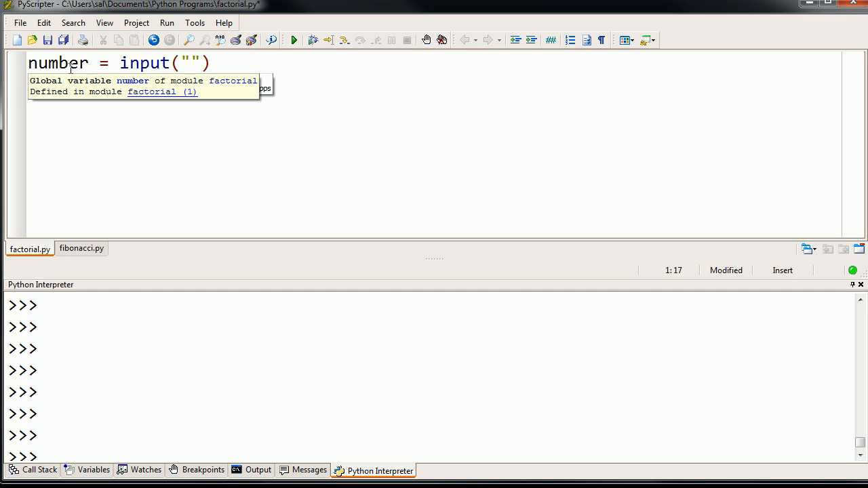
pyautogui.write('Enter a non-negat')
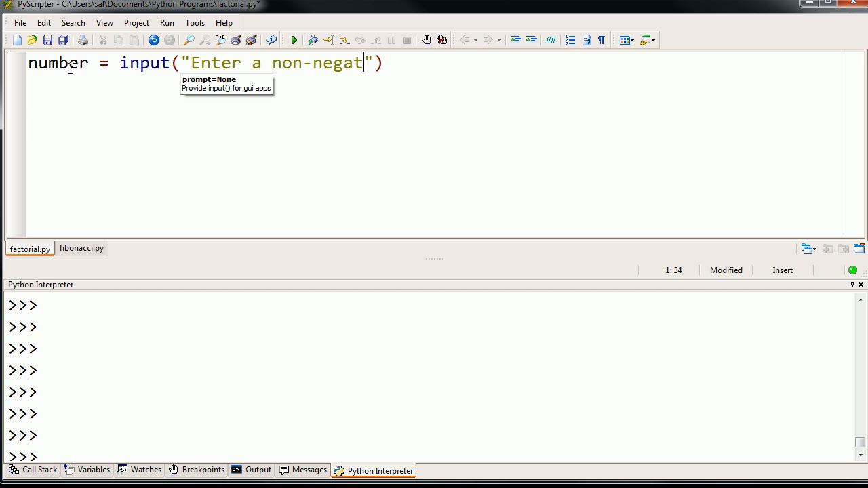
pyautogui.write('ive integer to take the')
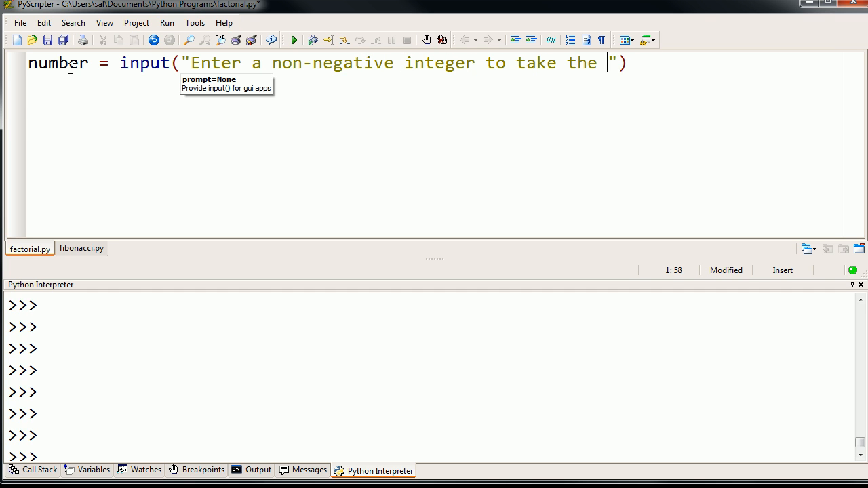
pyautogui.write('factorial')
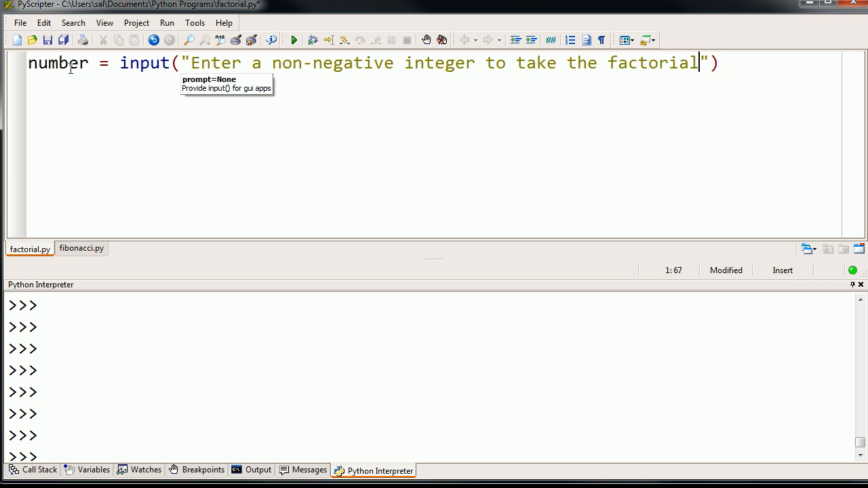
pyautogui.write('of')
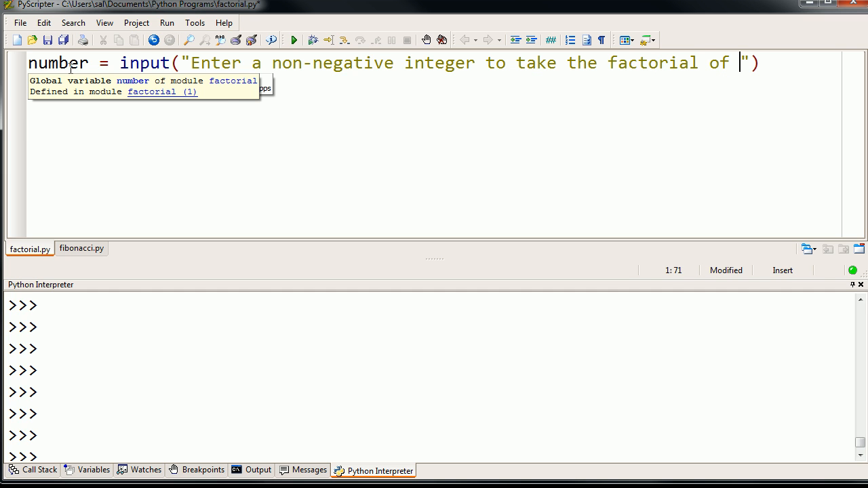
pyautogui.write(':')
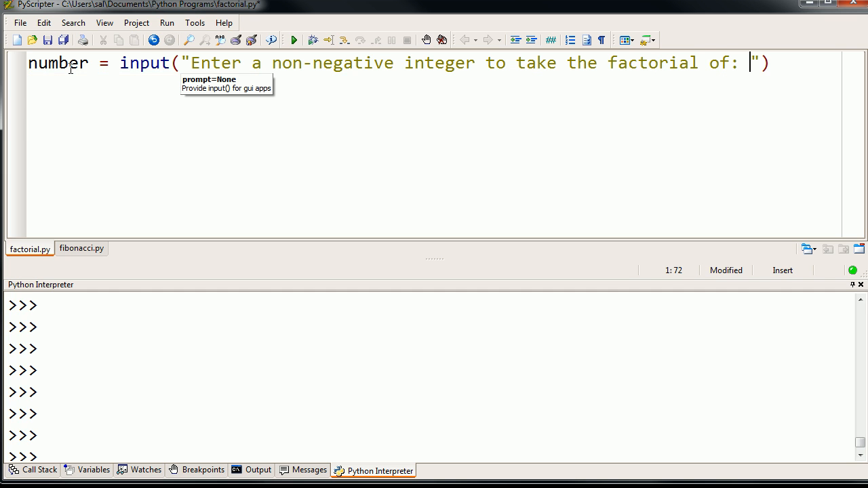
pyautogui.moveTo(264, 122)
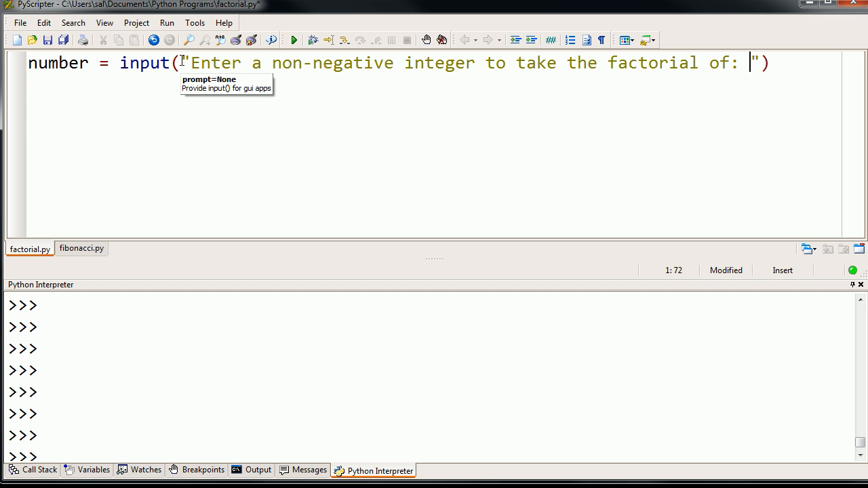
# Try an eval() wrapper around the input call, then drop it so the line stays number = input(...).
pyautogui.moveTo(184, 63); pyautogui.dragTo(748, 62)
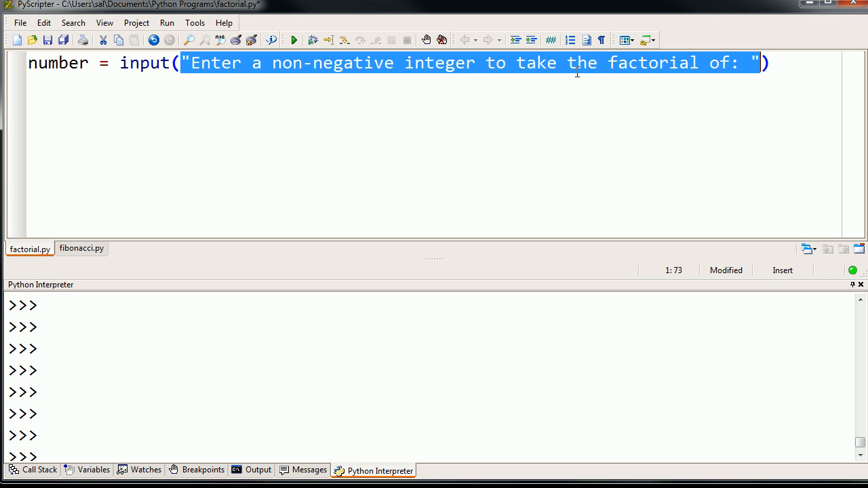
pyautogui.moveTo(347, 79)
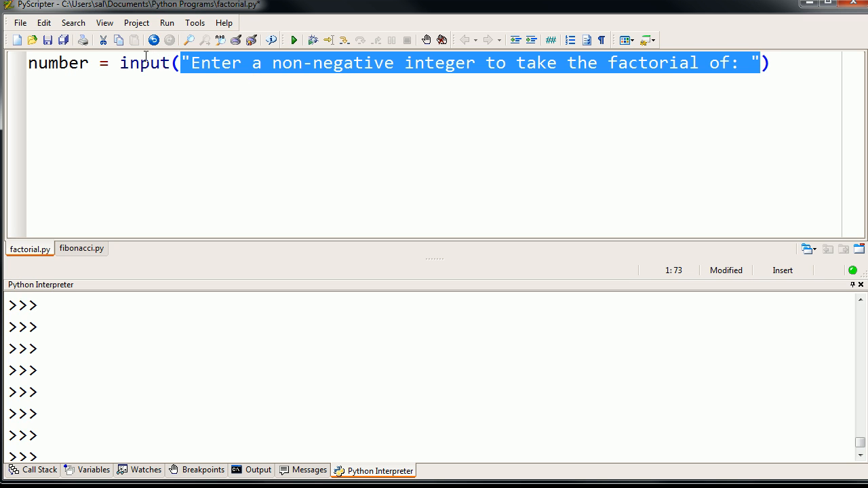
pyautogui.moveTo(57, 62)
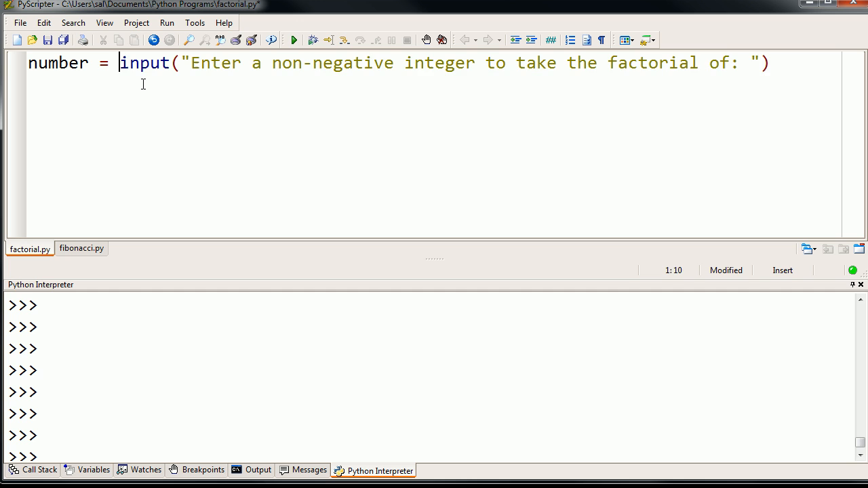
pyautogui.write('eval(')
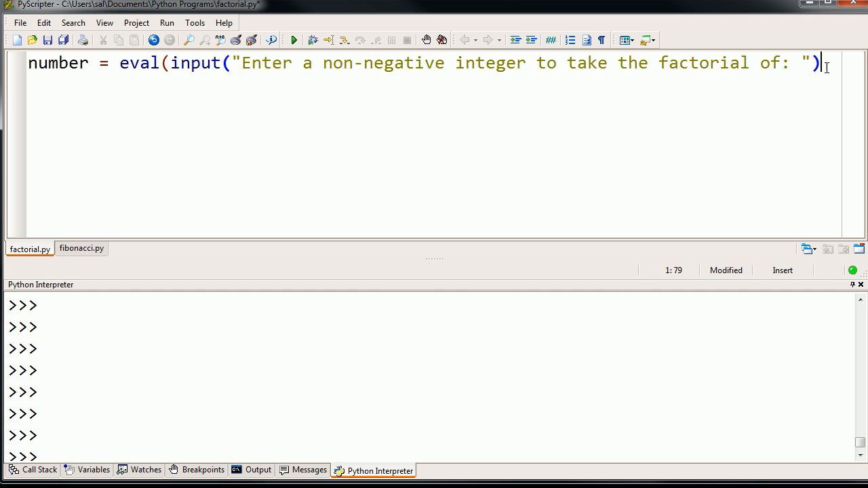
pyautogui.write('}')
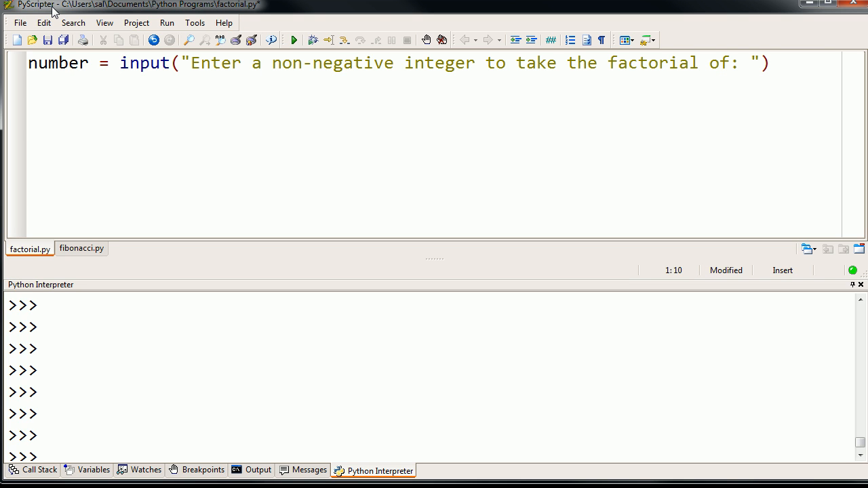
pyautogui.click(119, 63)
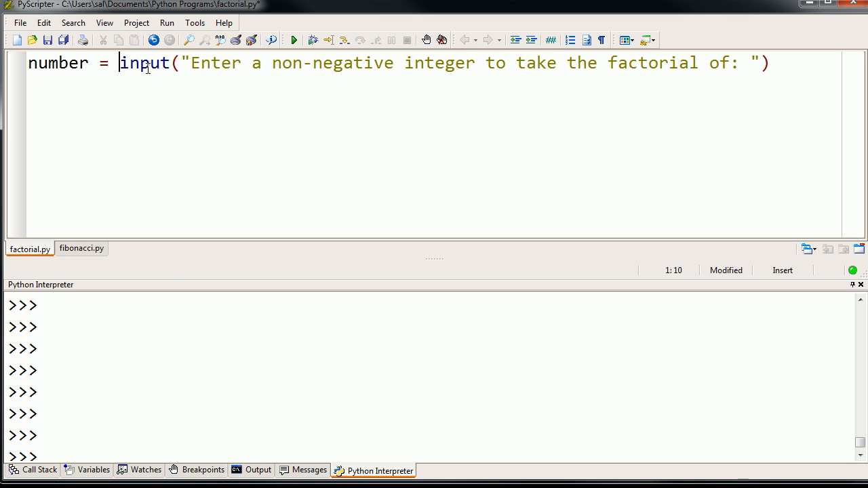
pyautogui.moveTo(183, 76)
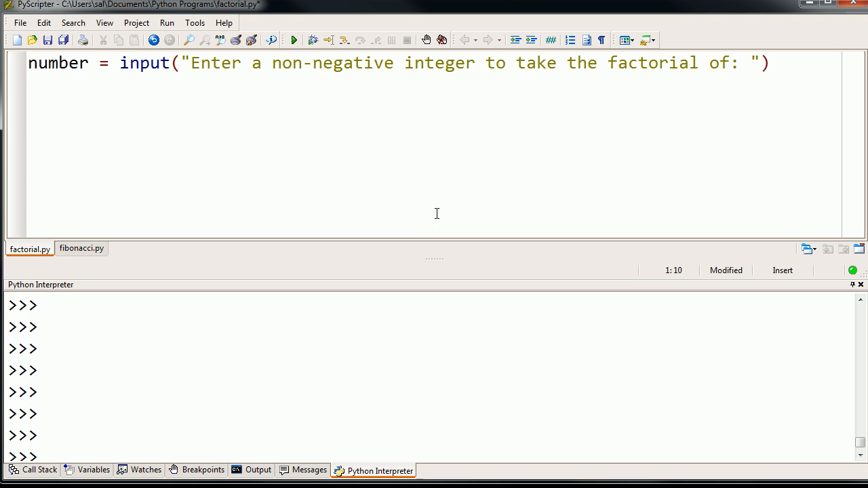
pyautogui.moveTo(248, 141)
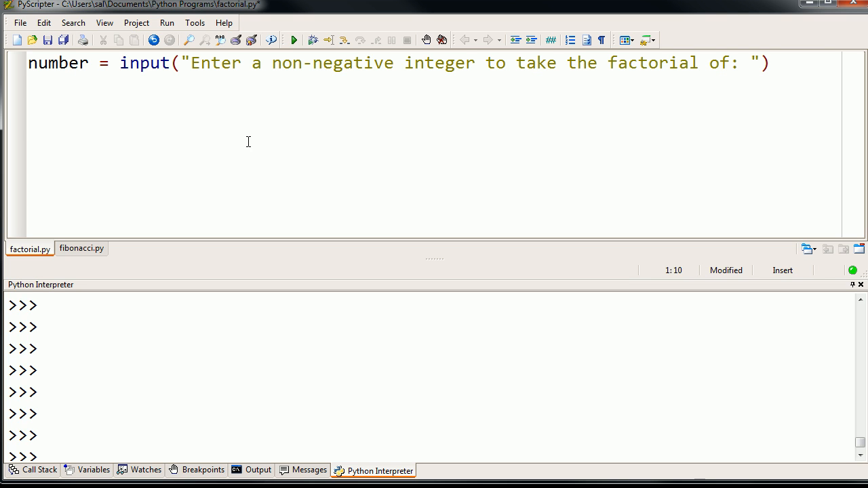
pyautogui.moveTo(249, 131)
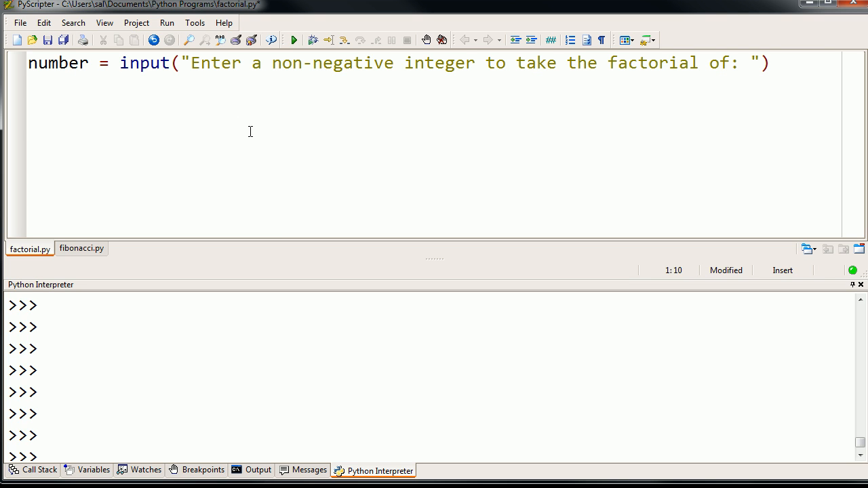
# Run the script answering 10, then evaluate number in the interpreter to see 10.
pyautogui.click(46, 39)
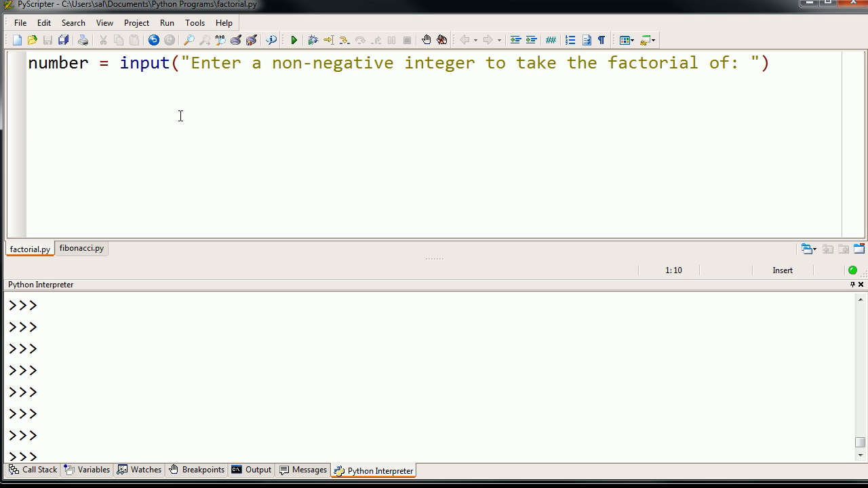
pyautogui.moveTo(293, 40)
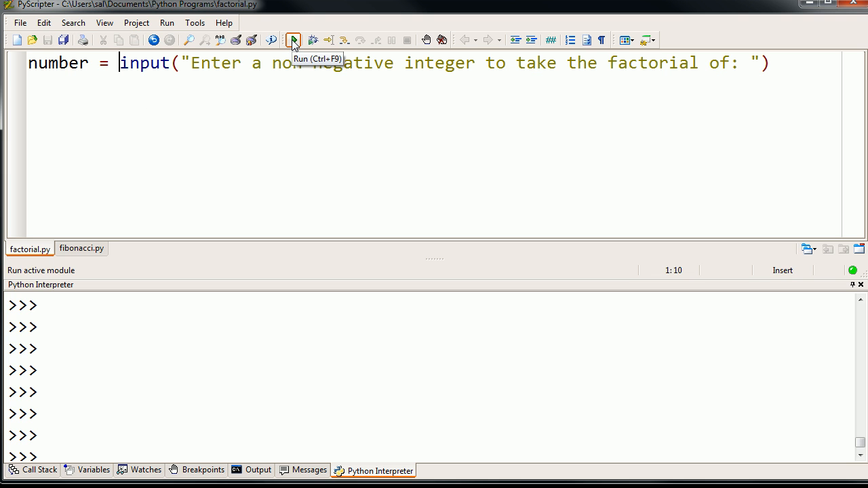
pyautogui.click(293, 39)
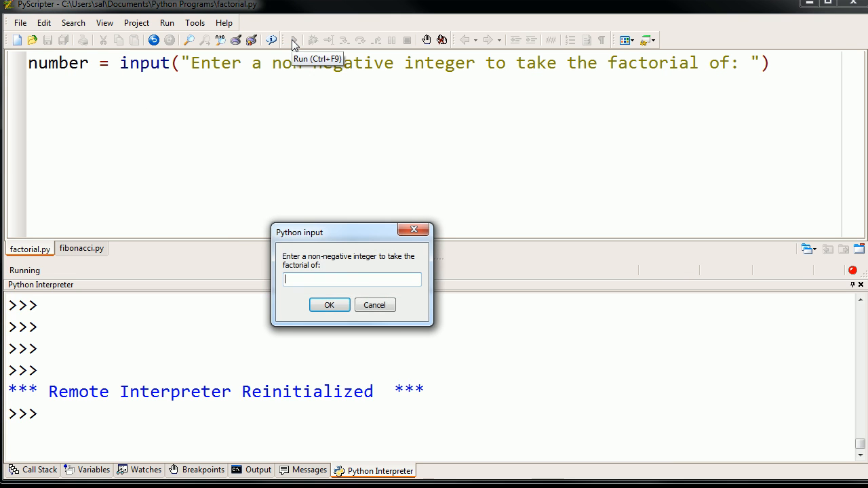
pyautogui.moveTo(274, 111)
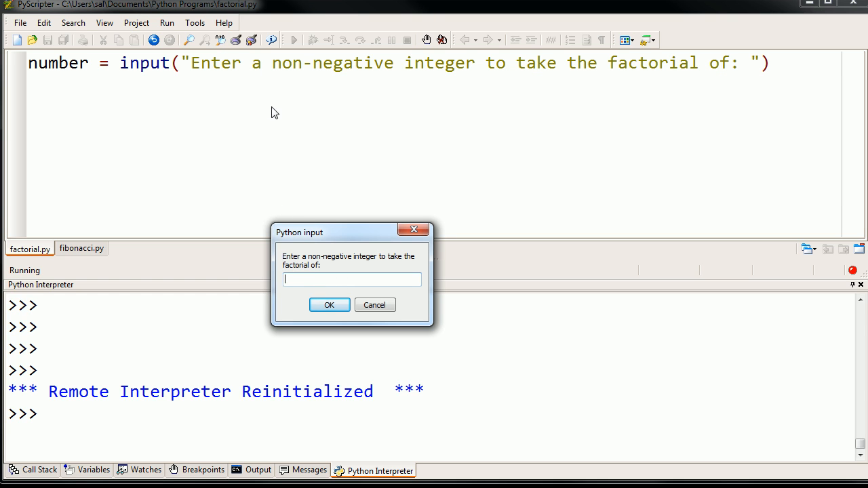
pyautogui.moveTo(344, 263)
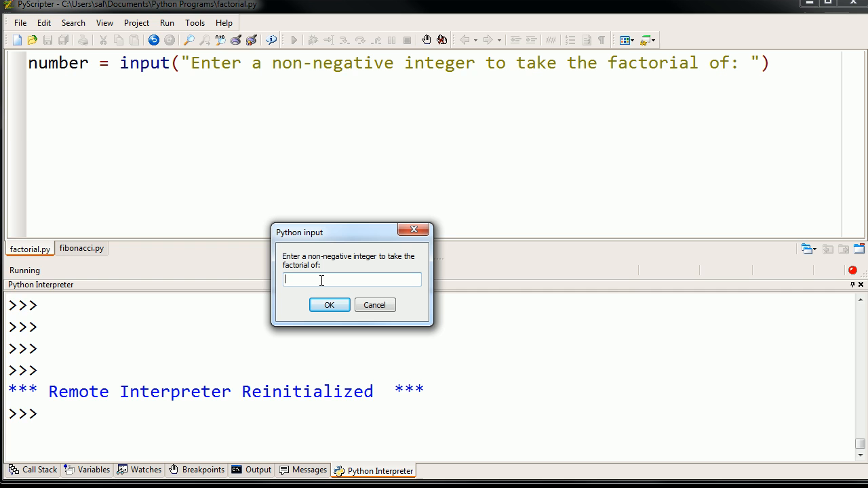
pyautogui.write('10')
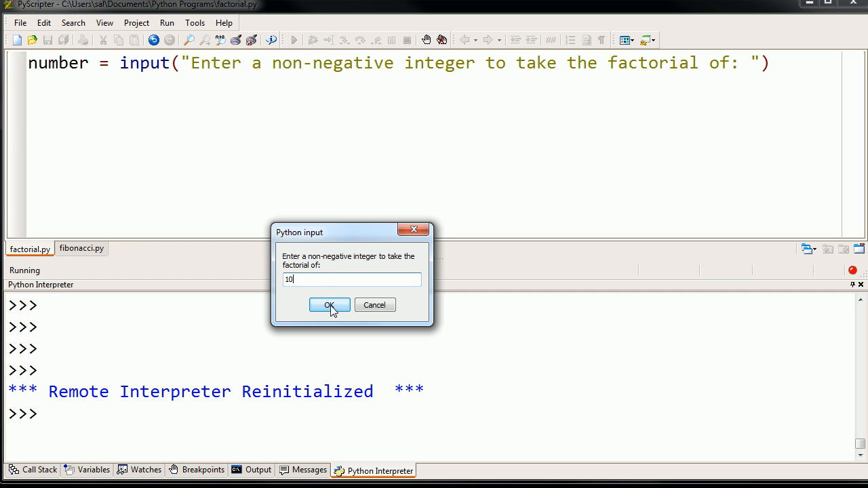
pyautogui.click(328, 304)
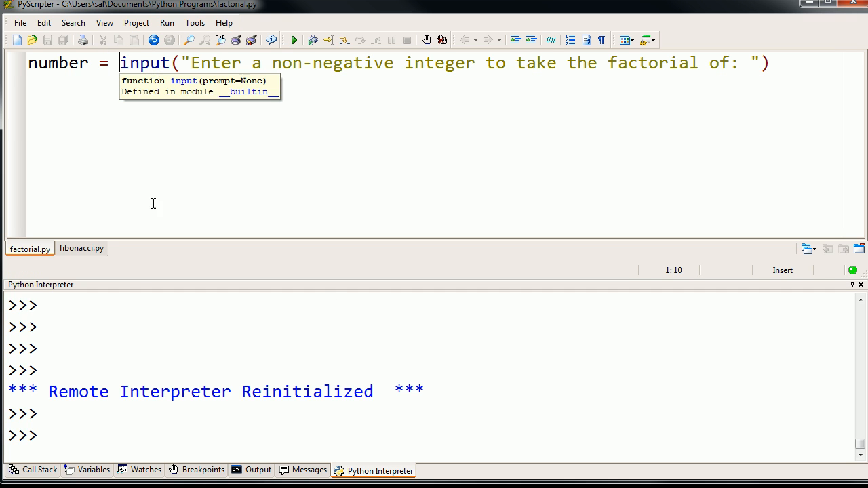
pyautogui.write('number')
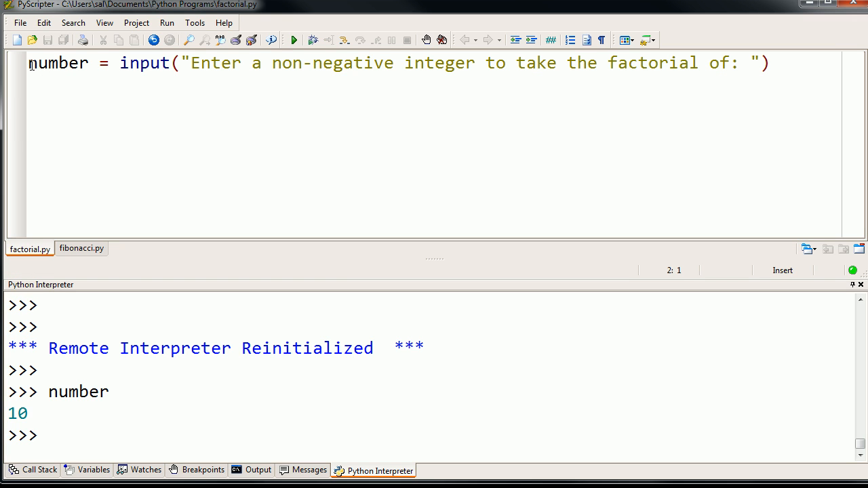
pyautogui.press('Return')
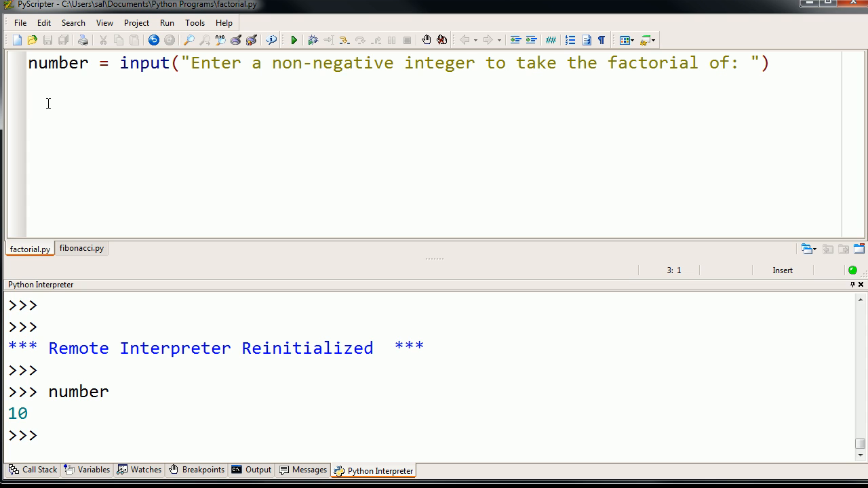
# Add the line product = 1 below the prompt line.
pyautogui.write('p')
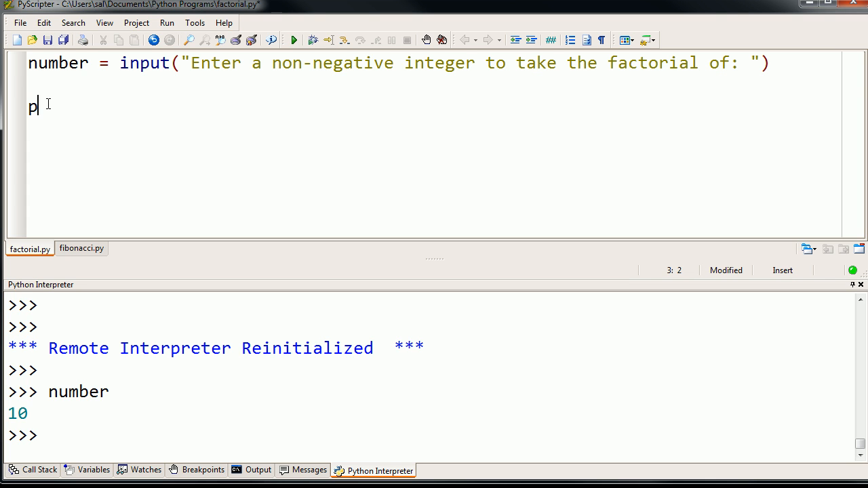
pyautogui.write('r')
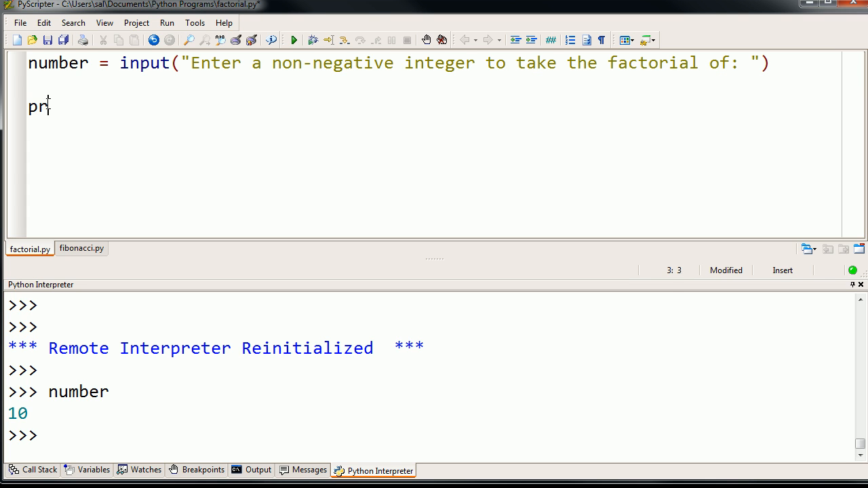
pyautogui.write('oduct =')
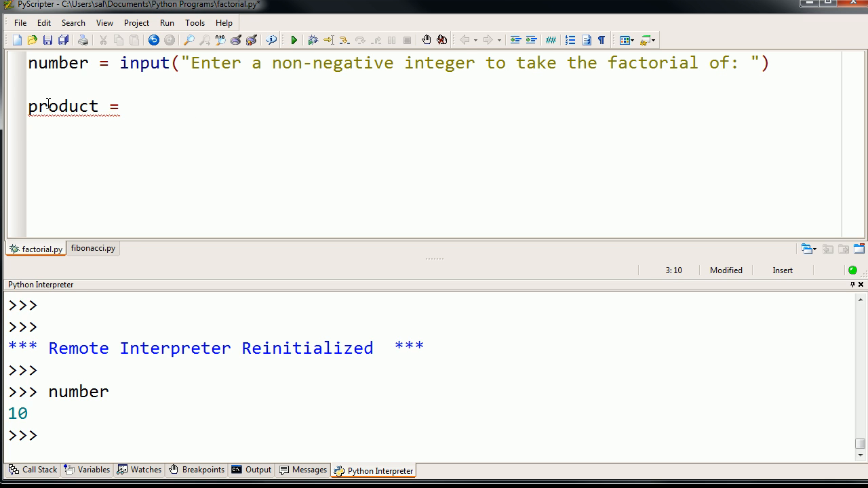
pyautogui.write('1')
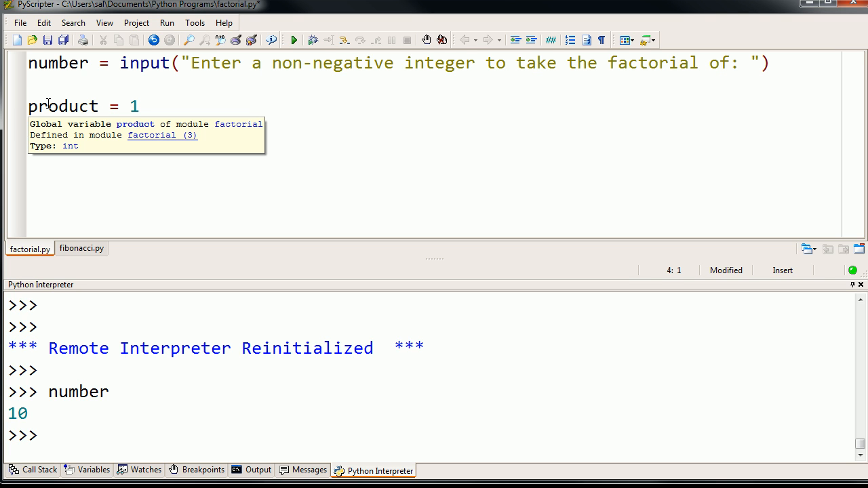
pyautogui.moveTo(82, 126)
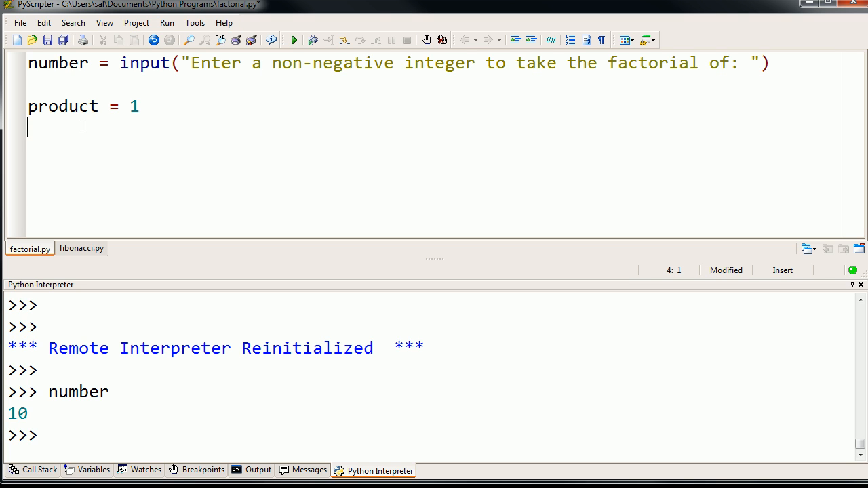
# Start the loop header for i in range(number) on the next line.
pyautogui.write('for')
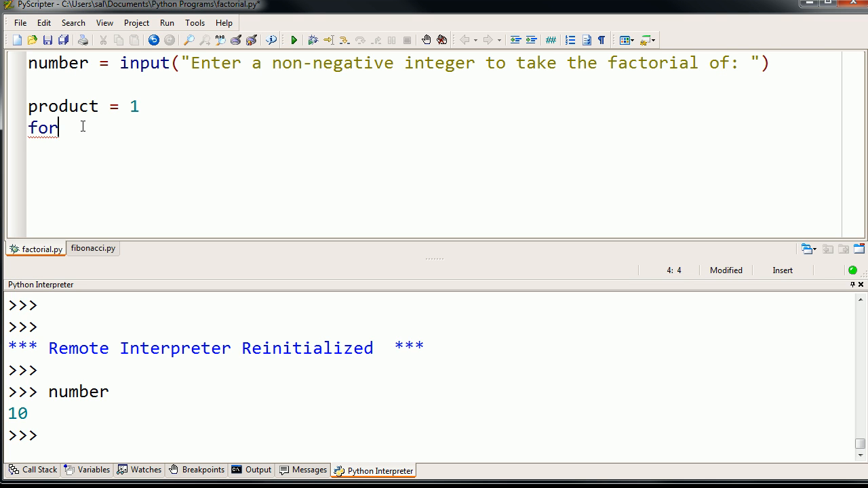
pyautogui.write('i in ra')
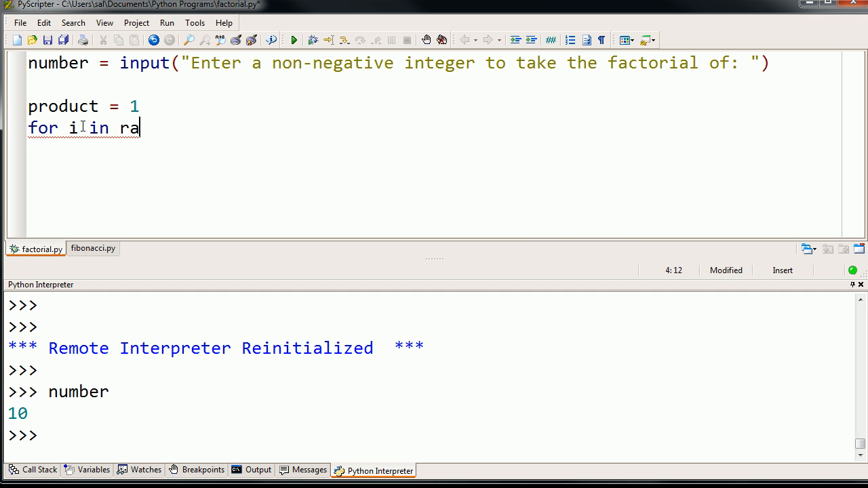
pyautogui.write('nge()')
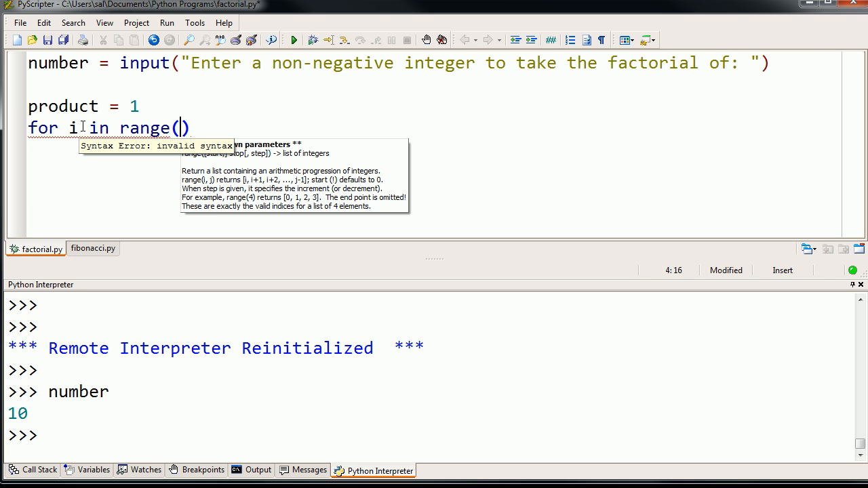
pyautogui.write('number')
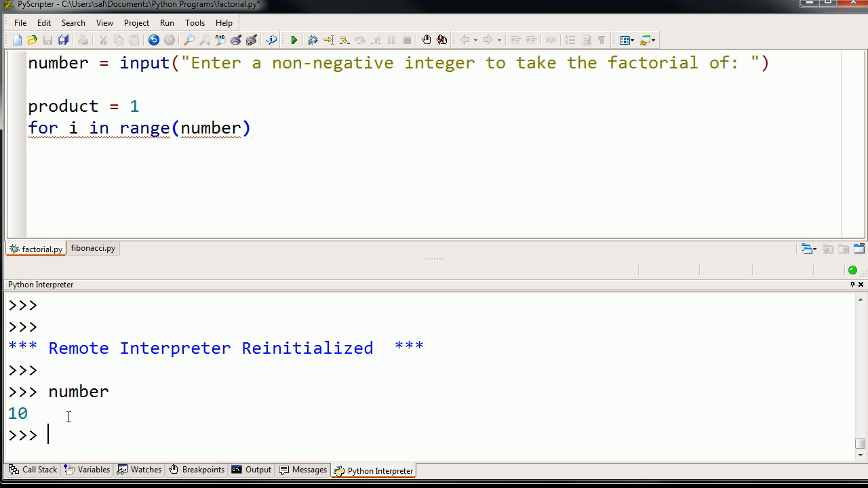
# Evaluate range(number) and range(10) in the interpreter, both giving 0 through 9.
pyautogui.write('range')
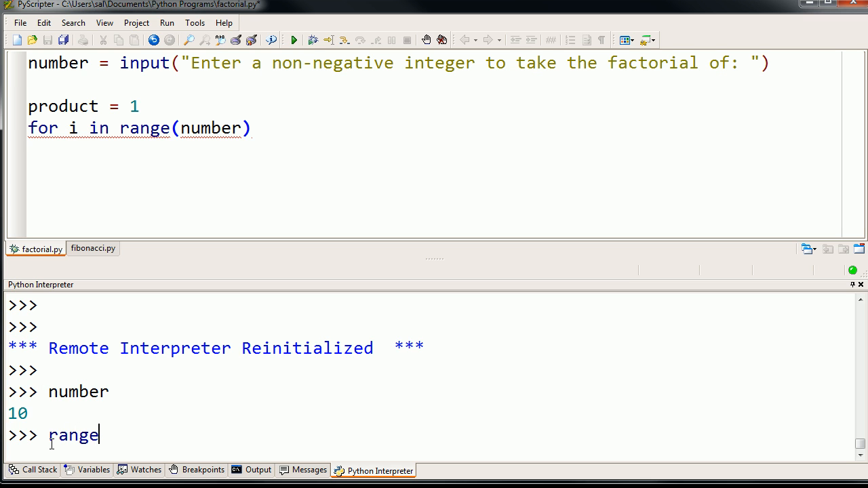
pyautogui.write('(number')
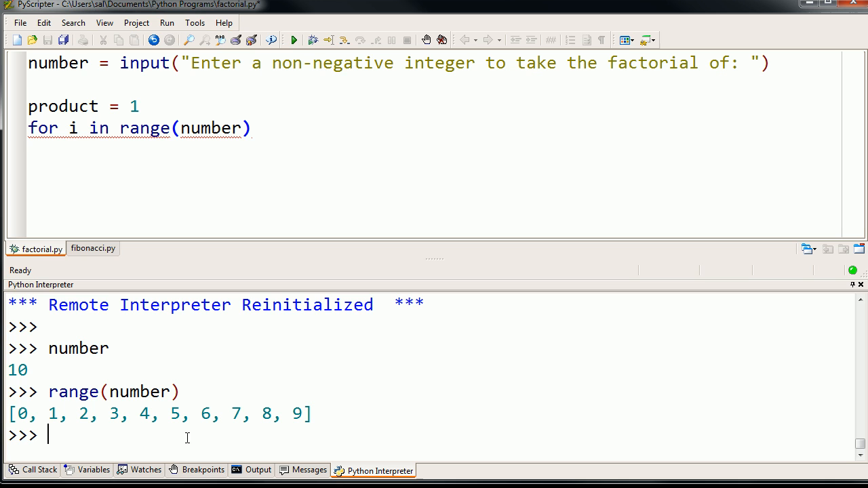
pyautogui.write('range(10)')
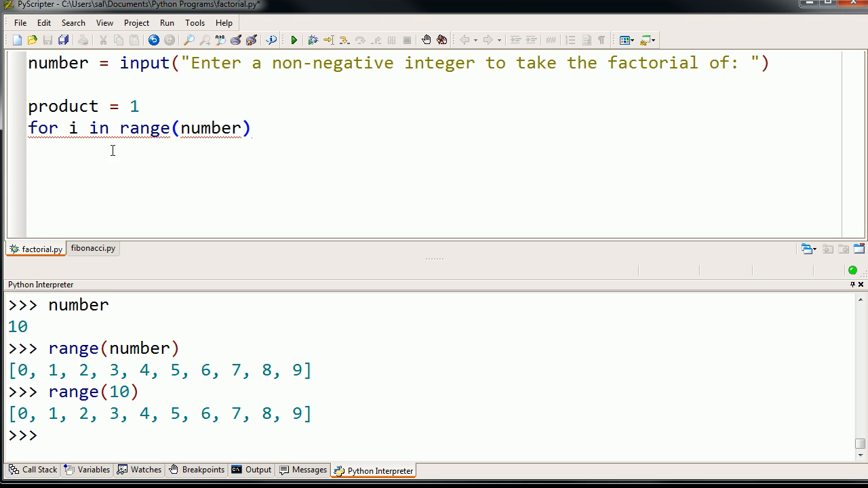
pyautogui.moveTo(76, 181)
pyautogui.write(':')
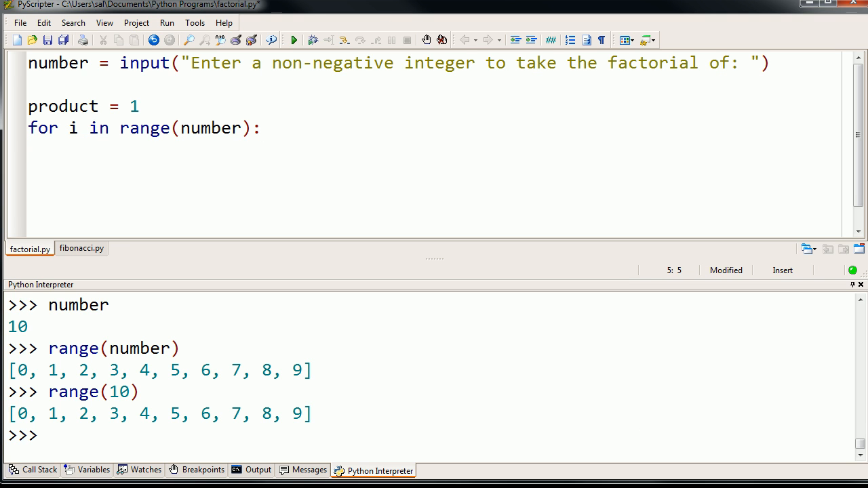
# Write the loop body as product = product * (i+1).
pyautogui.click(93, 152)
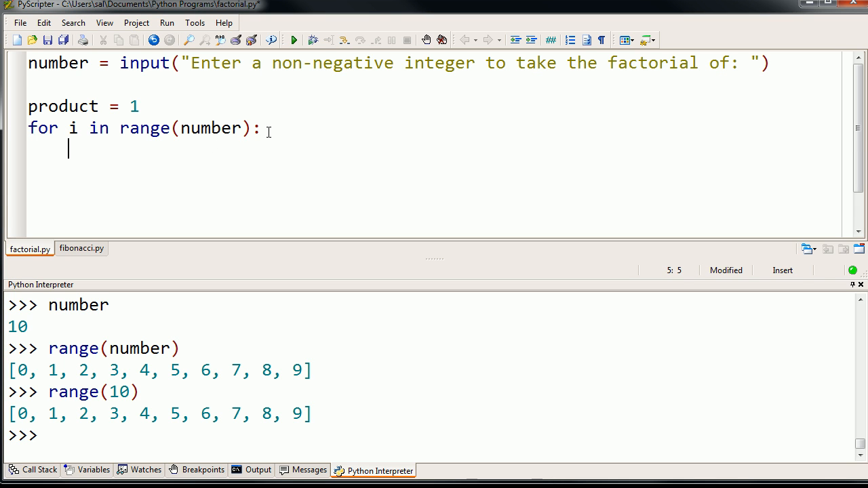
pyautogui.write('product =')
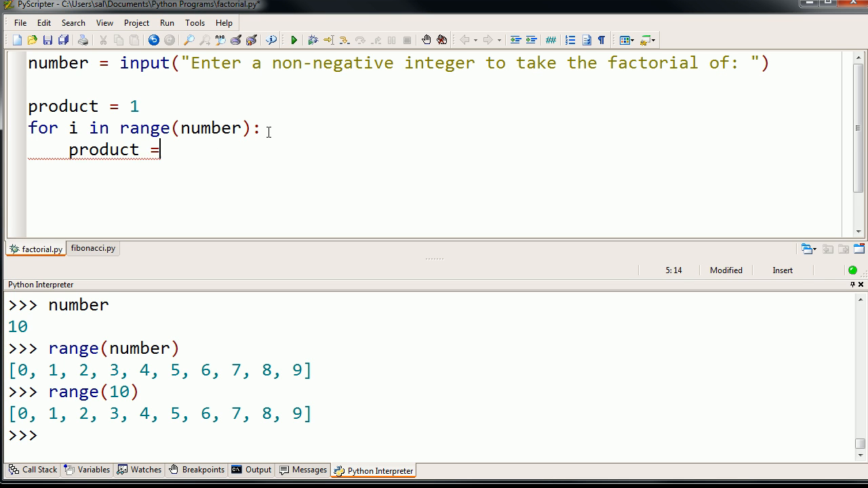
pyautogui.write('prod')
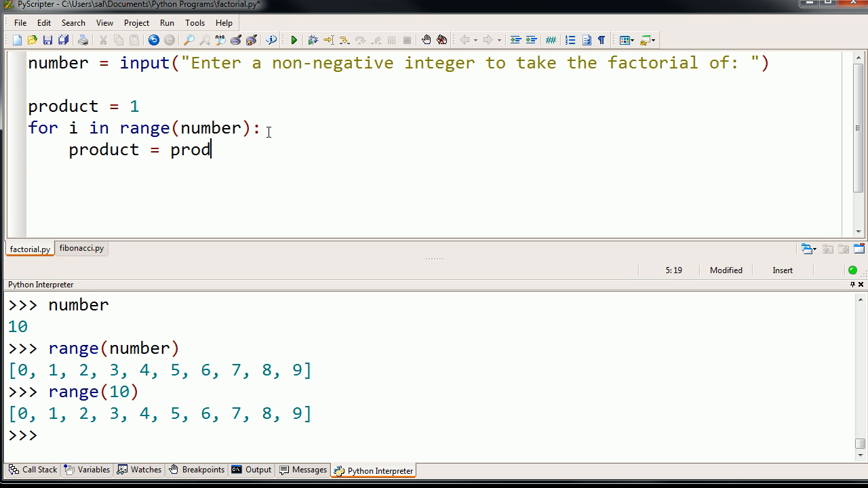
pyautogui.write('uct')
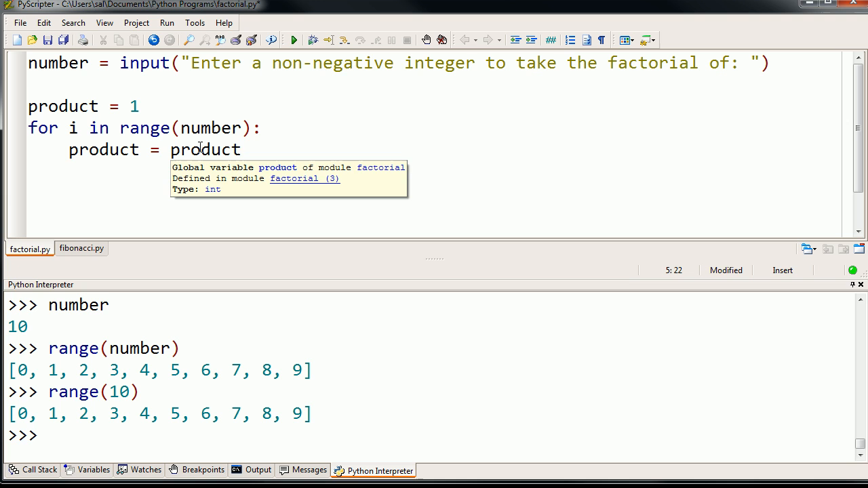
pyautogui.write('*')
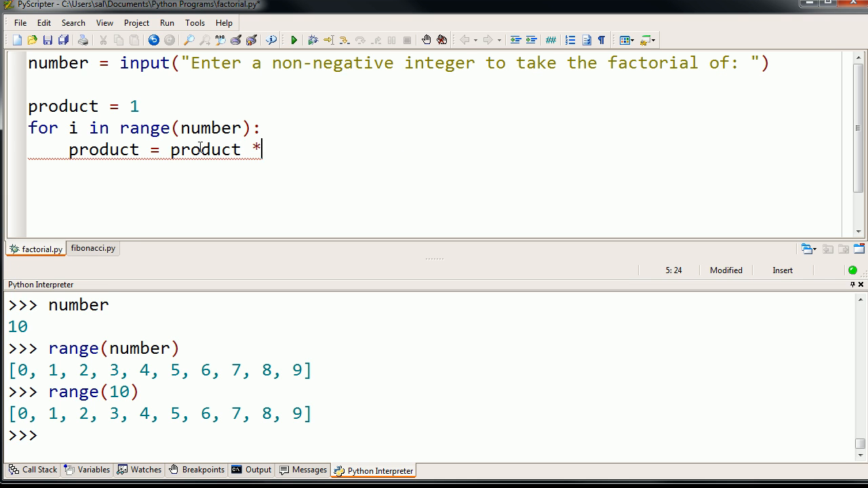
pyautogui.write('(1)')
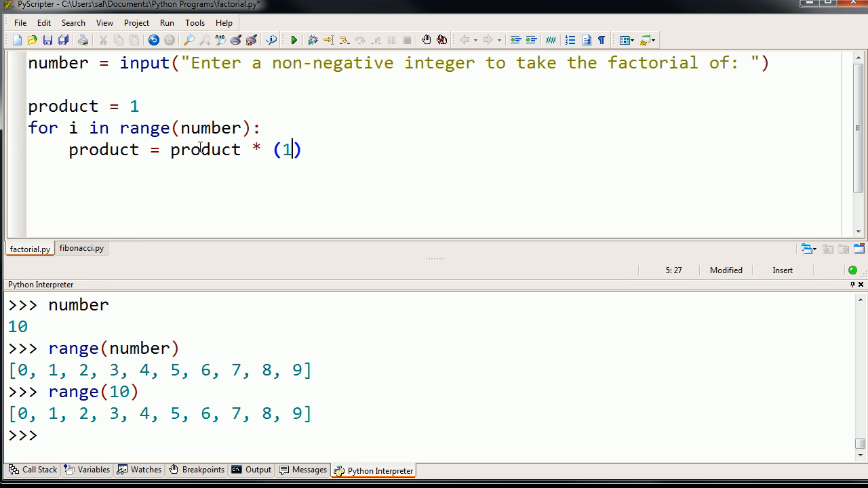
pyautogui.press('Backspace')
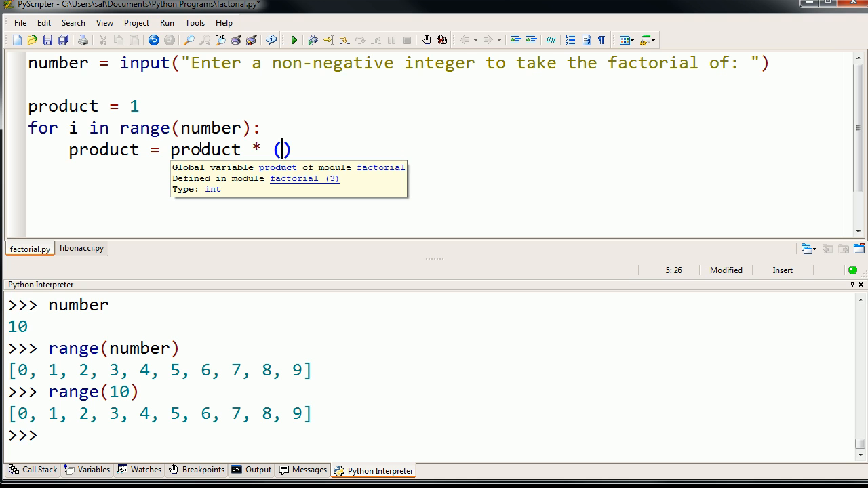
pyautogui.write('i+')
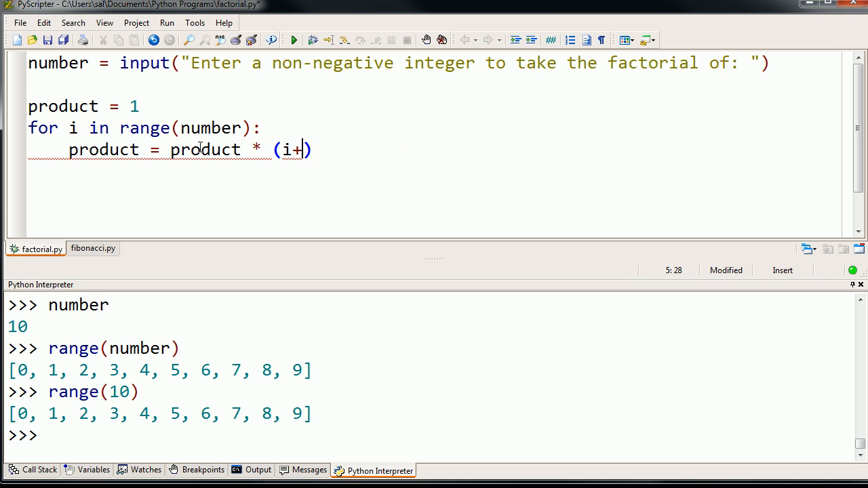
pyautogui.write('1')
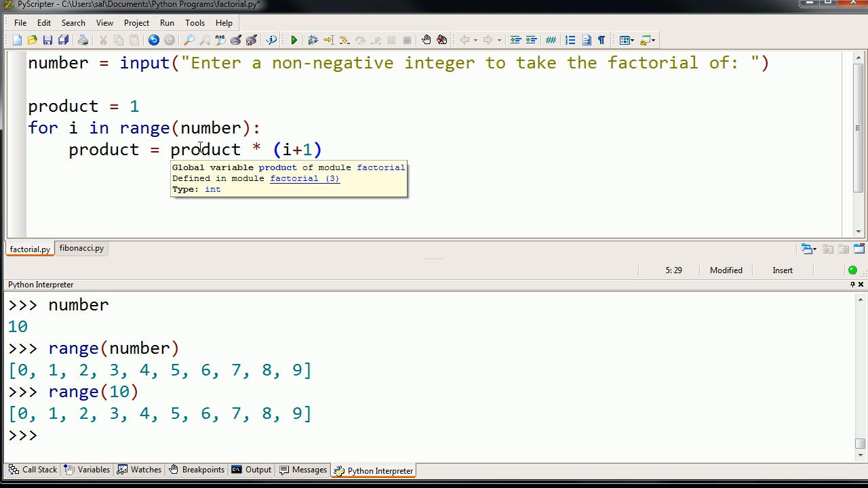
pyautogui.click(324, 149)
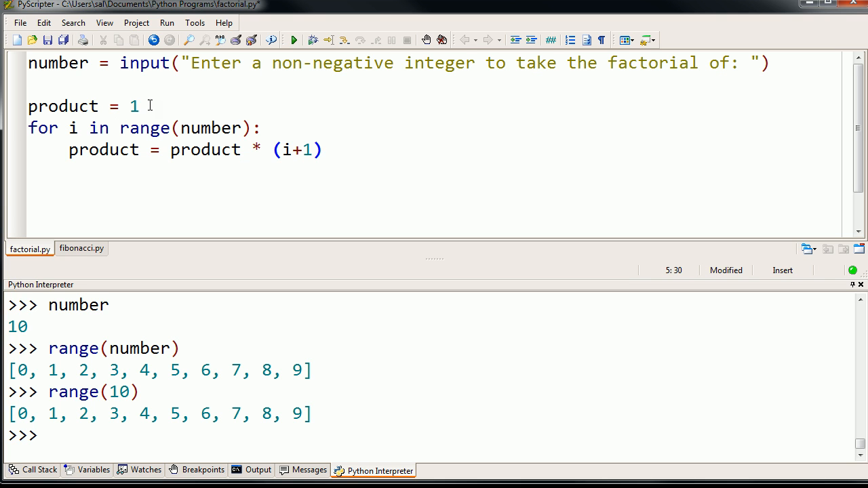
pyautogui.moveTo(59, 62)
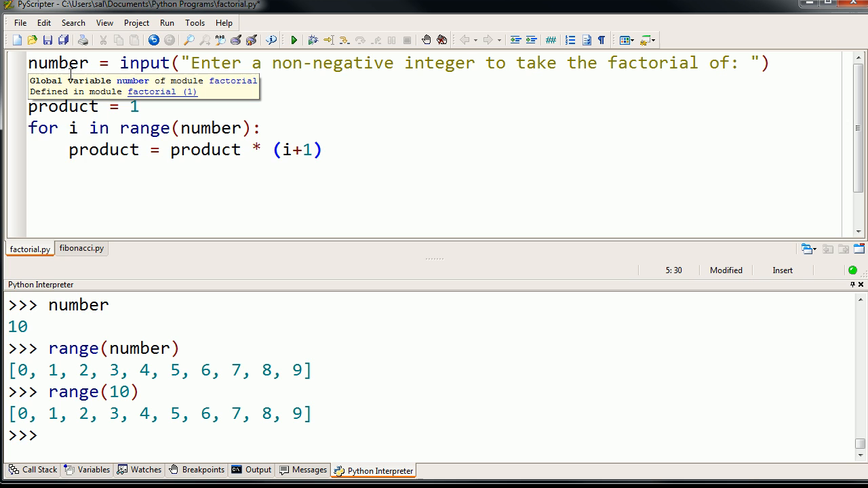
pyautogui.moveTo(142, 106)
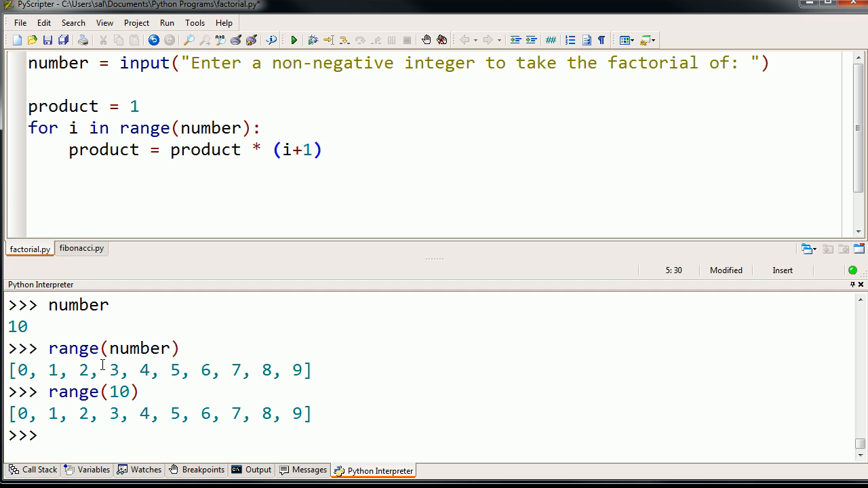
# Evaluate range(3) in the interpreter to see the list 0, 1, 2.
pyautogui.write('range(3')
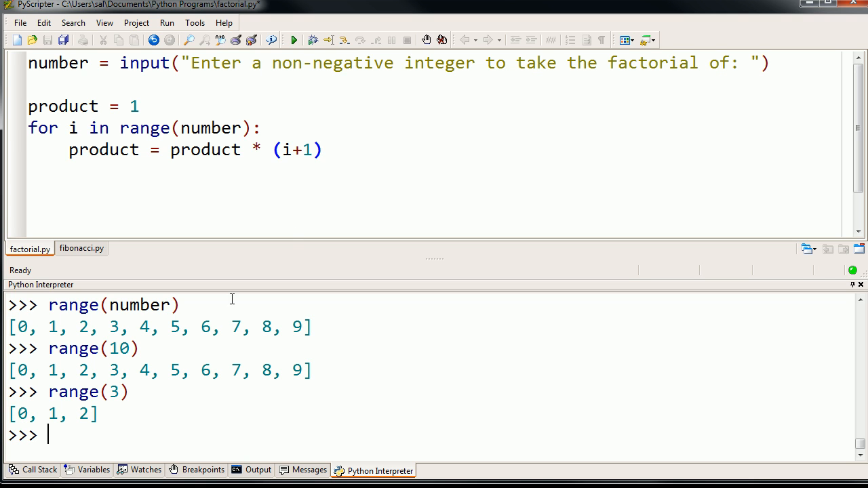
pyautogui.moveTo(136, 106)
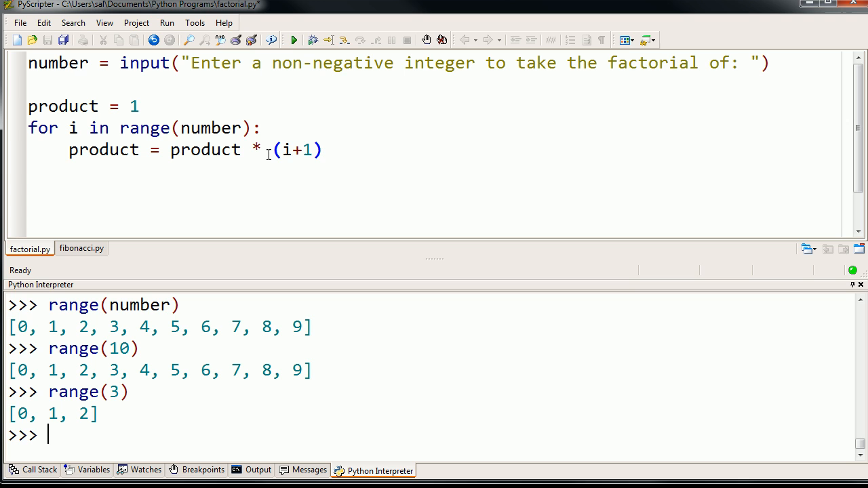
pyautogui.moveTo(287, 157)
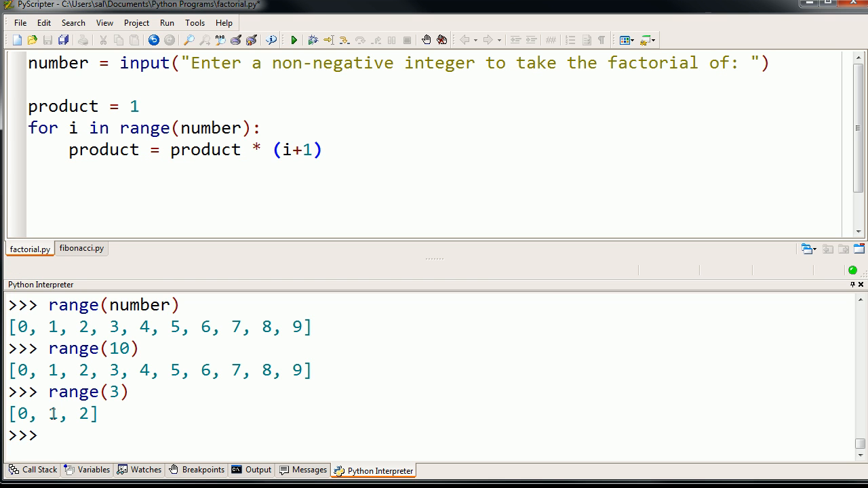
pyautogui.moveTo(103, 149)
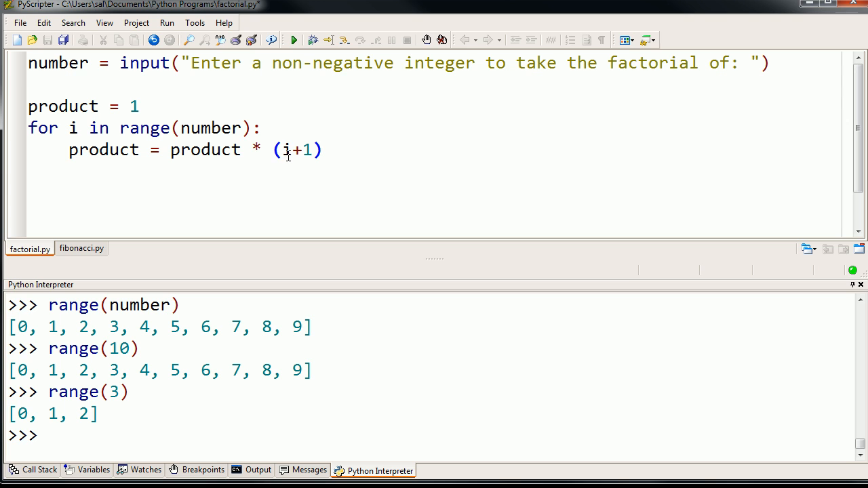
pyautogui.moveTo(218, 154)
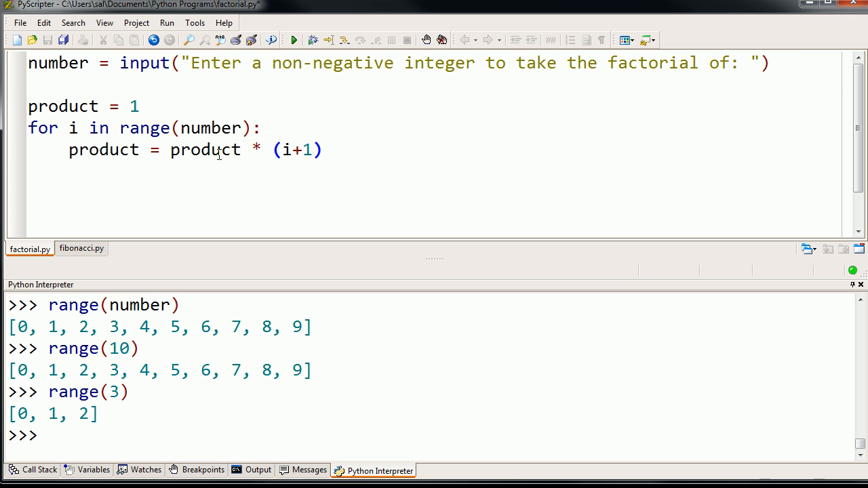
pyautogui.moveTo(105, 149)
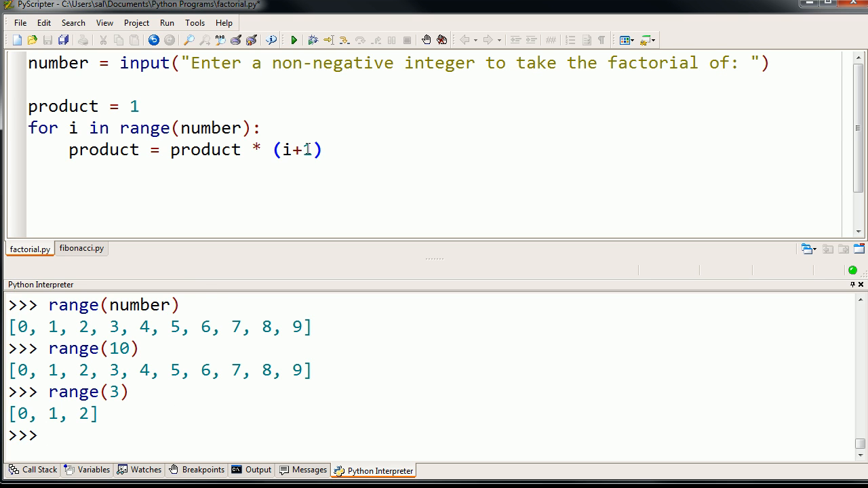
pyautogui.moveTo(205, 149)
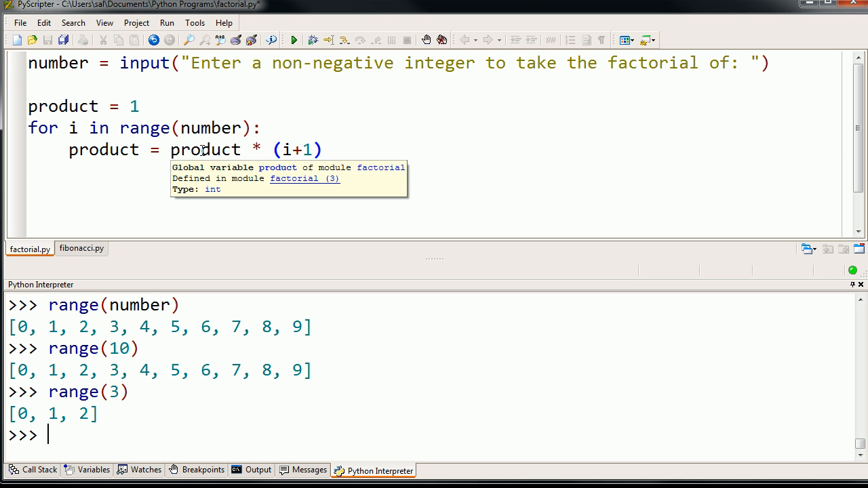
pyautogui.moveTo(240, 151)
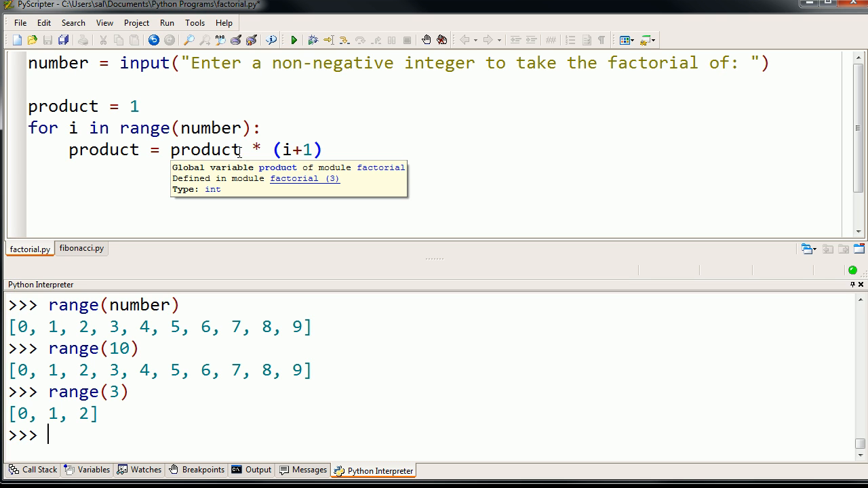
pyautogui.moveTo(136, 160)
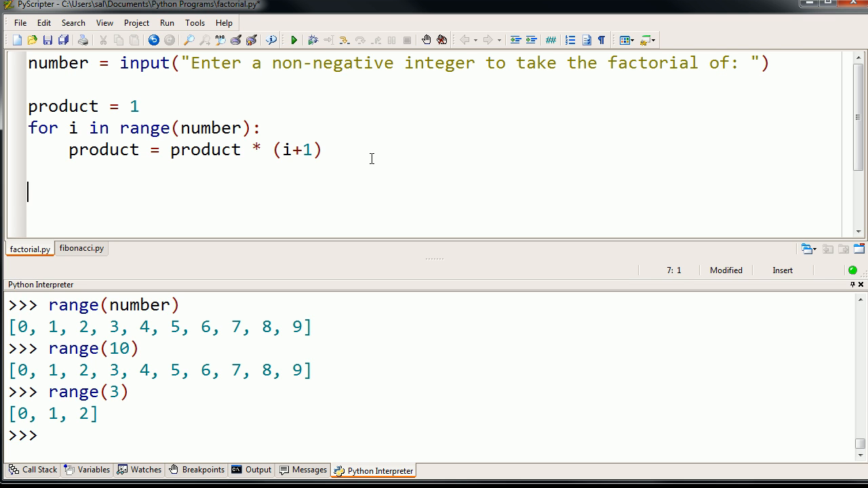
# Finish the script with print(product), adding parentheses around product.
pyautogui.write('print produ')
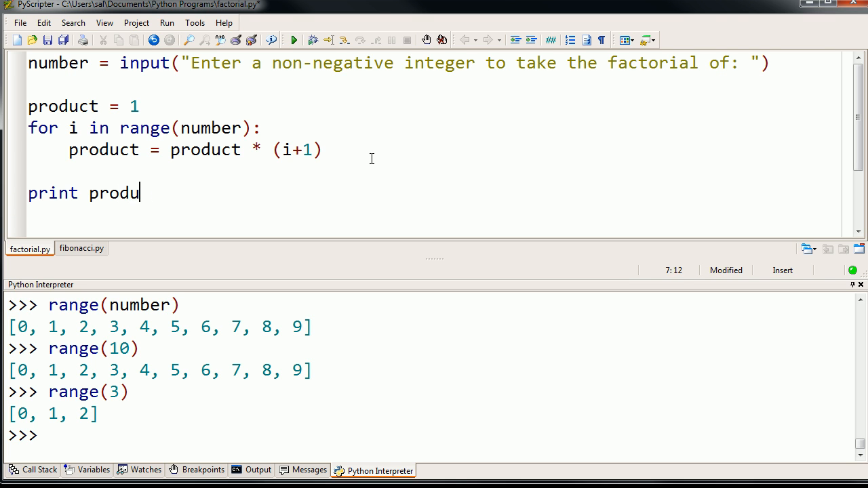
pyautogui.write('ct')
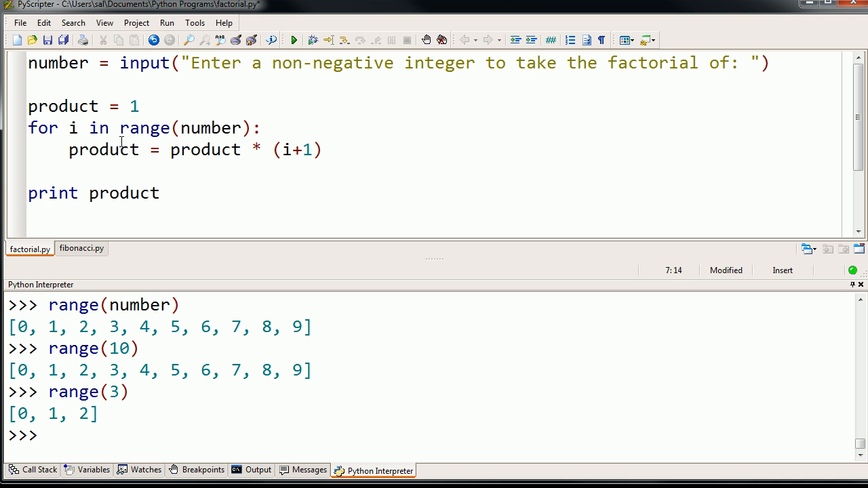
pyautogui.moveTo(103, 149)
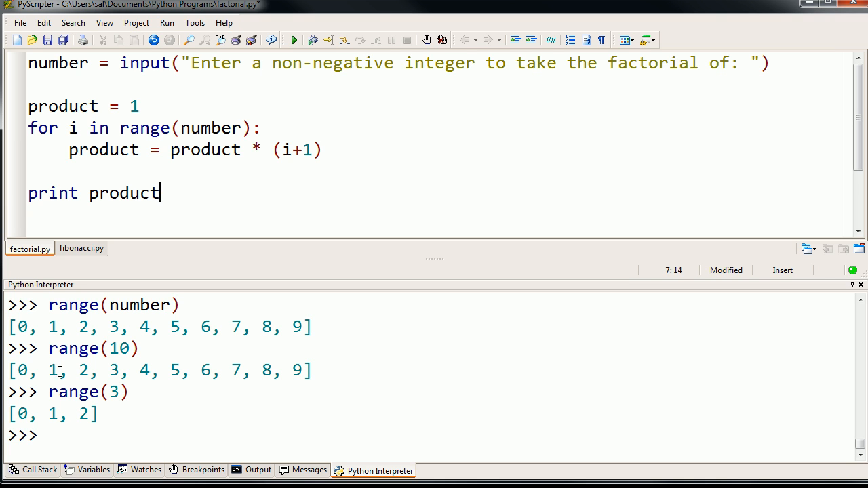
pyautogui.moveTo(285, 377)
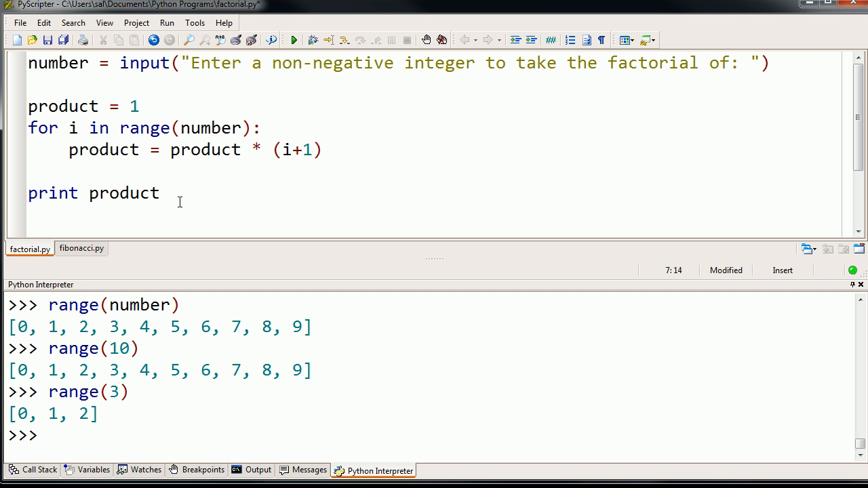
pyautogui.moveTo(106, 190)
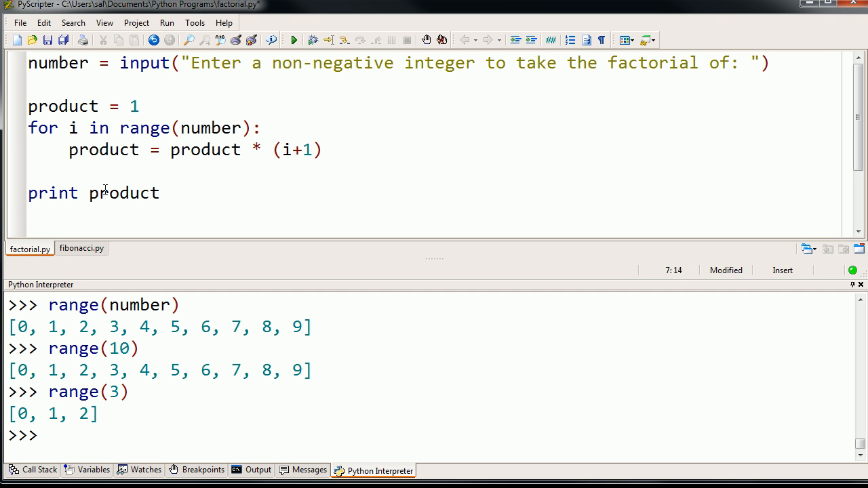
pyautogui.click(90, 192)
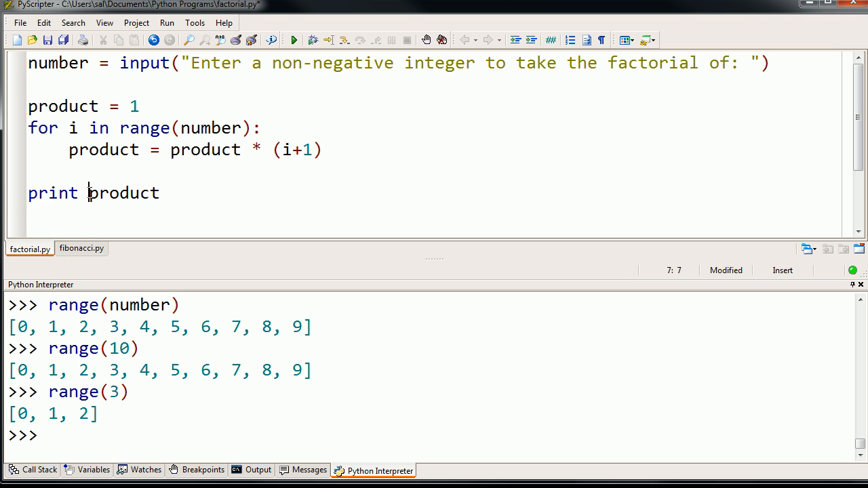
pyautogui.write('(')
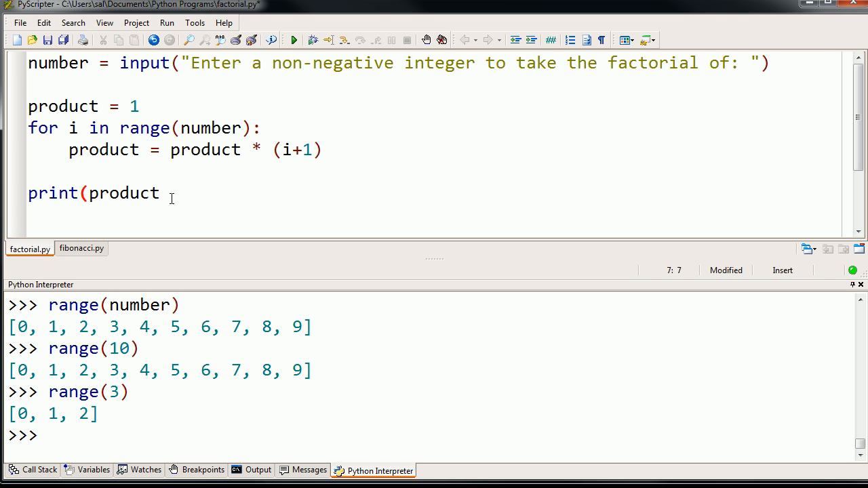
pyautogui.write(')')
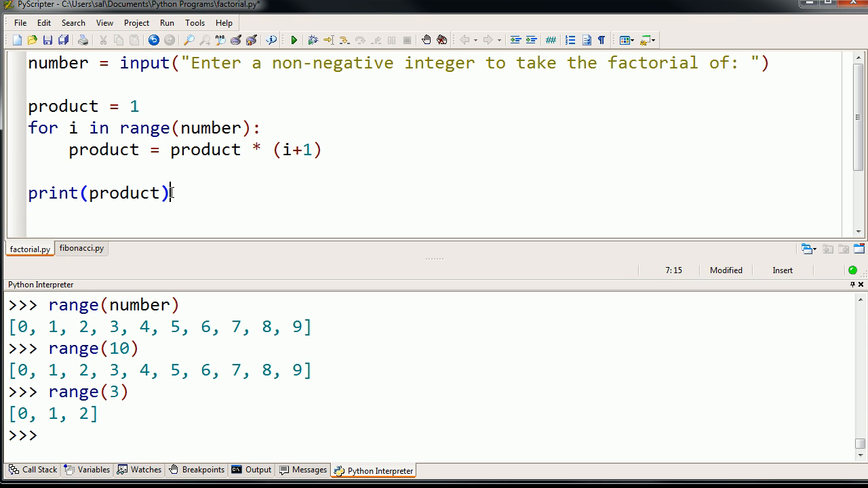
pyautogui.click(47, 39)
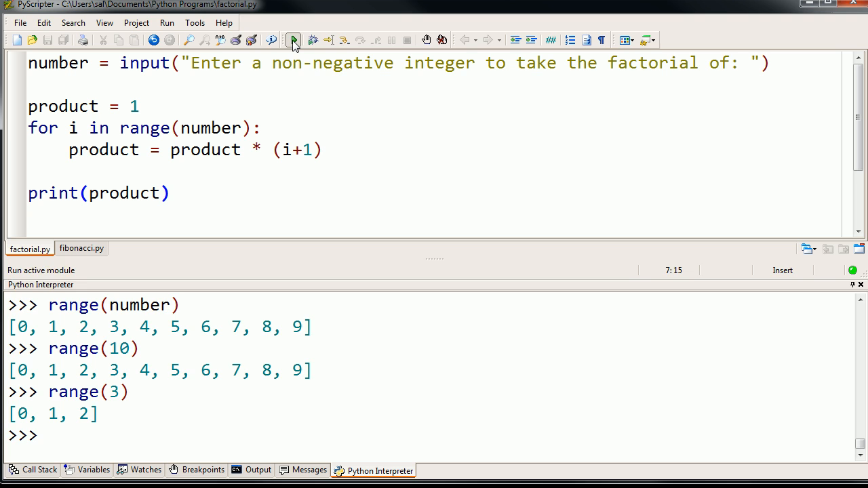
# Run the script with 3 to get 6, then with 10 to get 3628800.
pyautogui.click(293, 39)
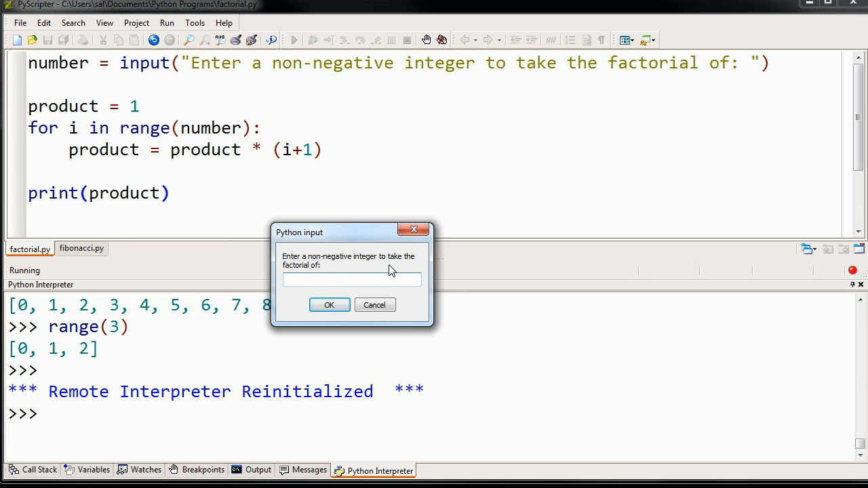
pyautogui.write('3')
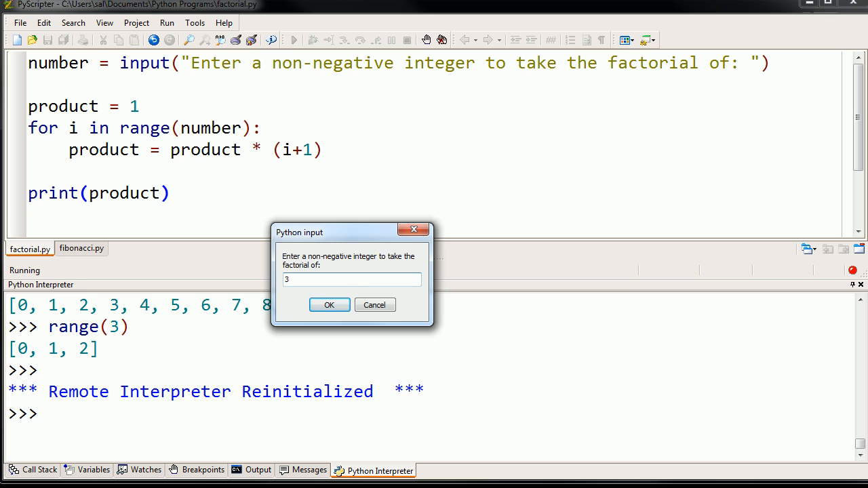
pyautogui.click(328, 304)
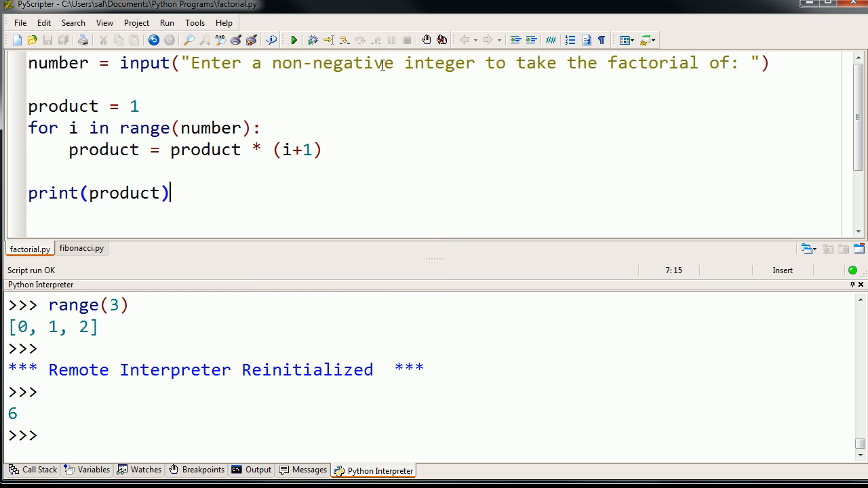
pyautogui.click(293, 39)
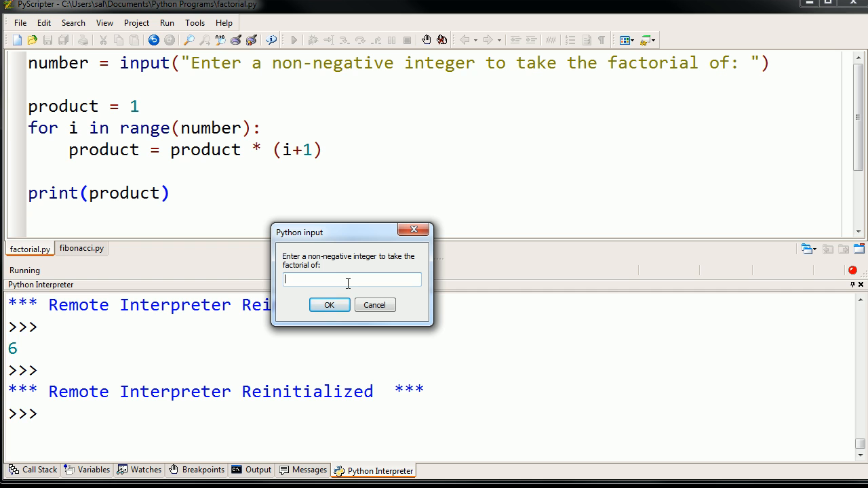
pyautogui.click(328, 304)
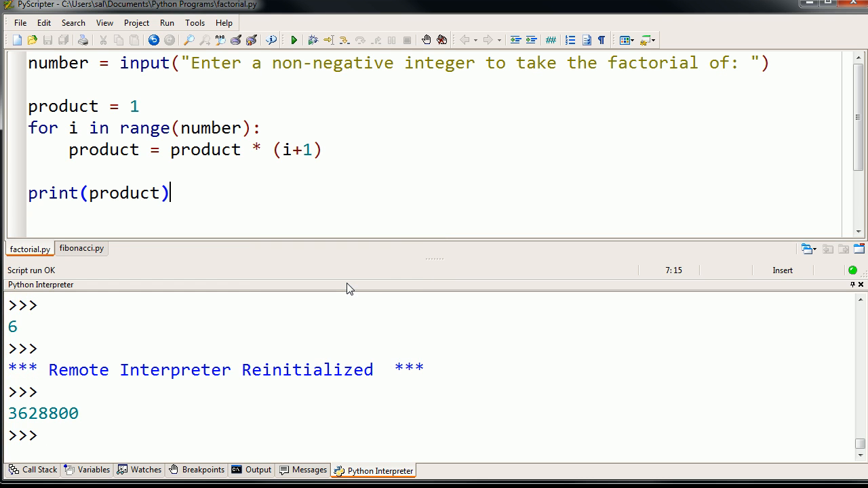
pyautogui.moveTo(103, 425)
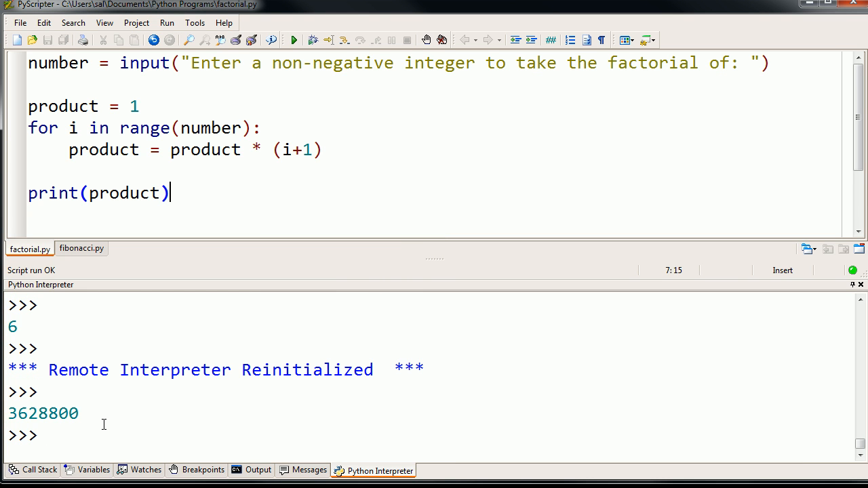